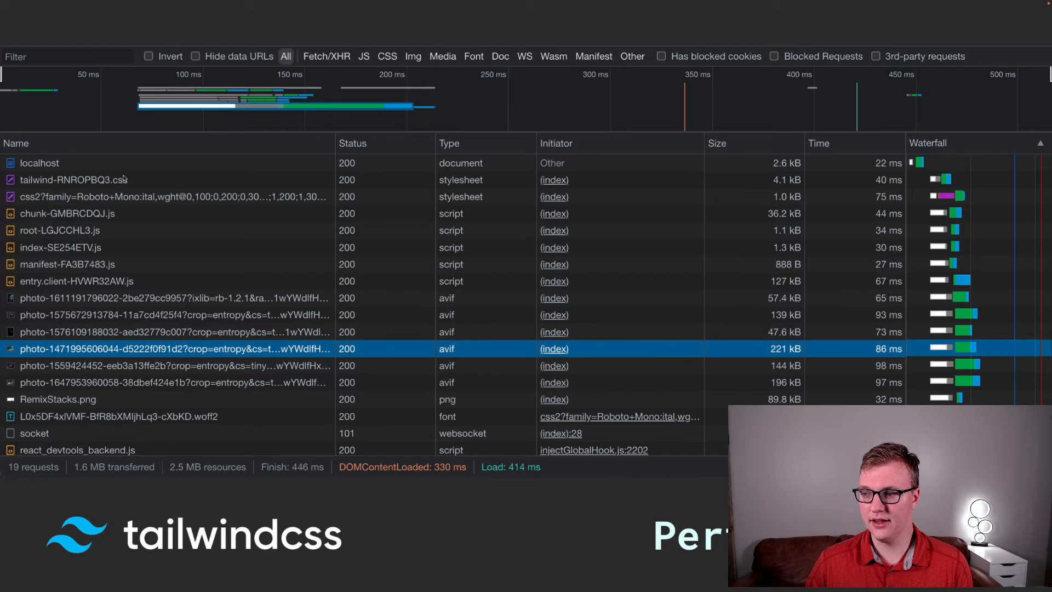
{"action": "mouse_move", "coordinate": [140, 307]}
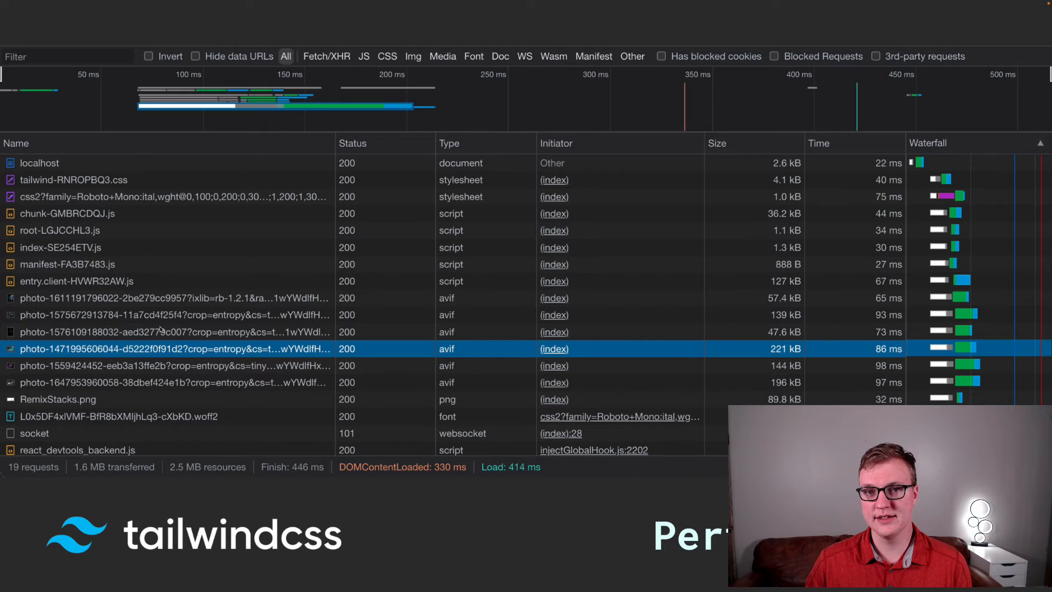
{"action": "mouse_move", "coordinate": [3, 331]}
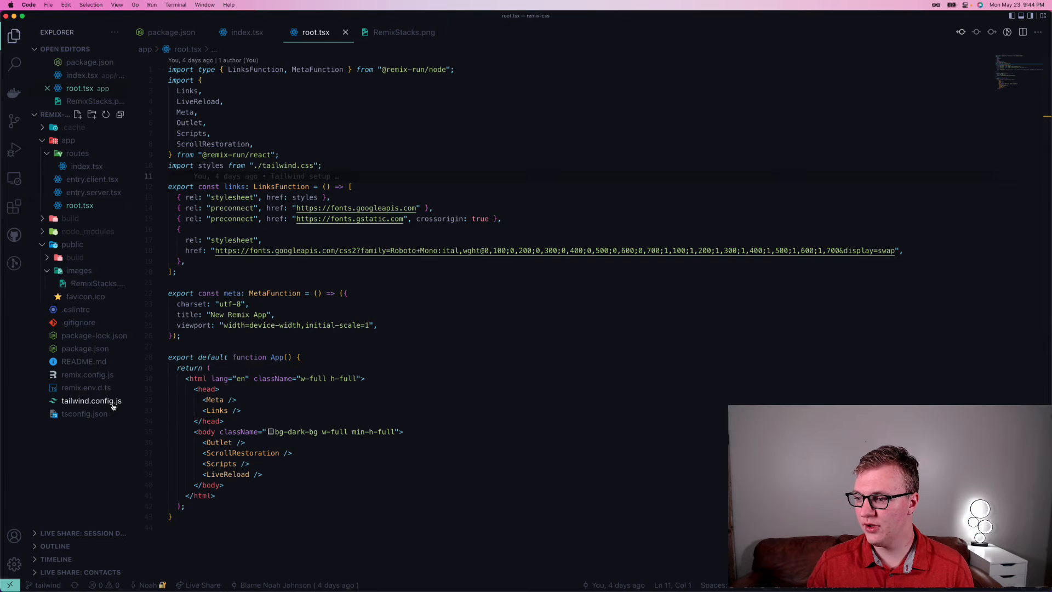
Review tailwind.config.js's custom theme, glance back at root.tsx, then open routes/index.tsx.
{"action": "left_click", "coordinate": [91, 400]}
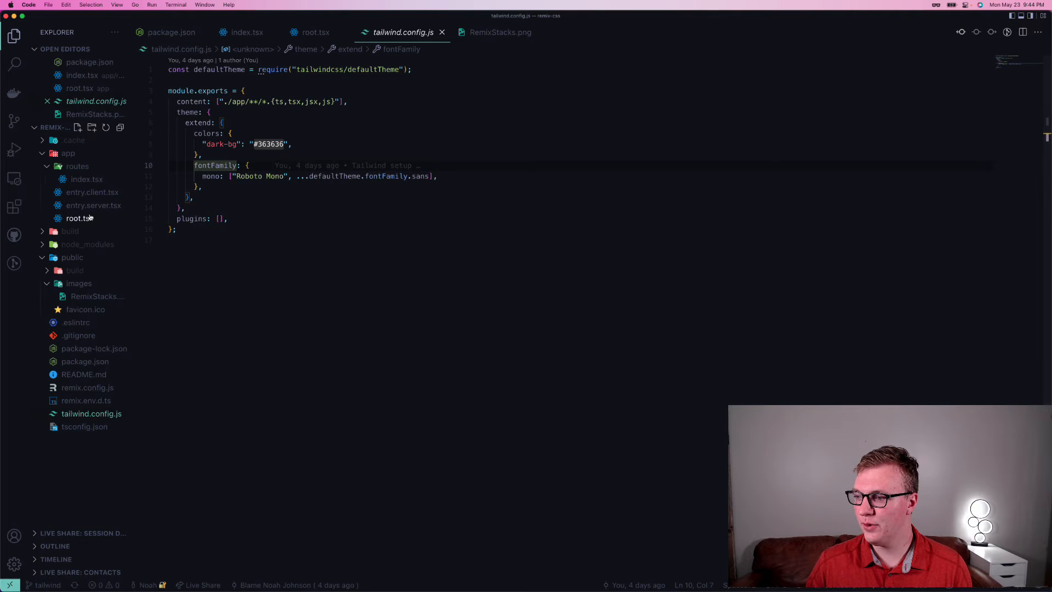
{"action": "left_click", "coordinate": [314, 32]}
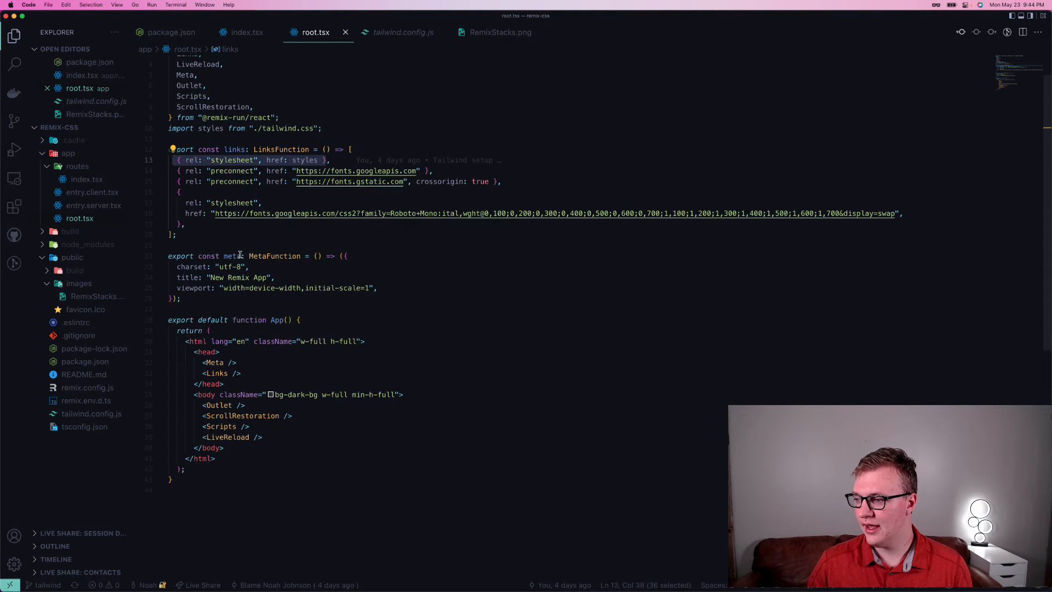
{"action": "mouse_move", "coordinate": [293, 354]}
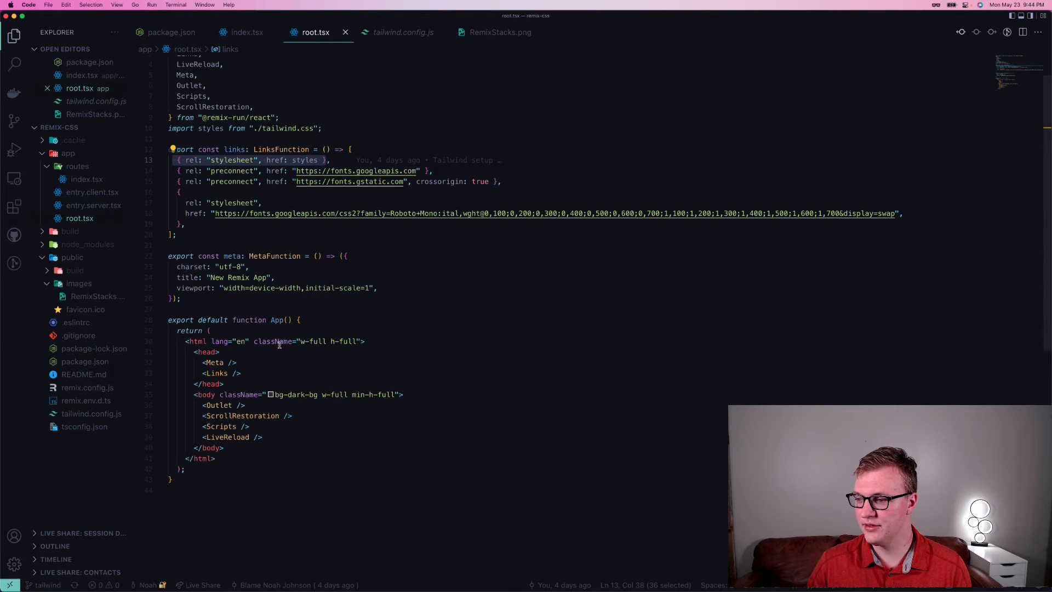
{"action": "left_click", "coordinate": [247, 32]}
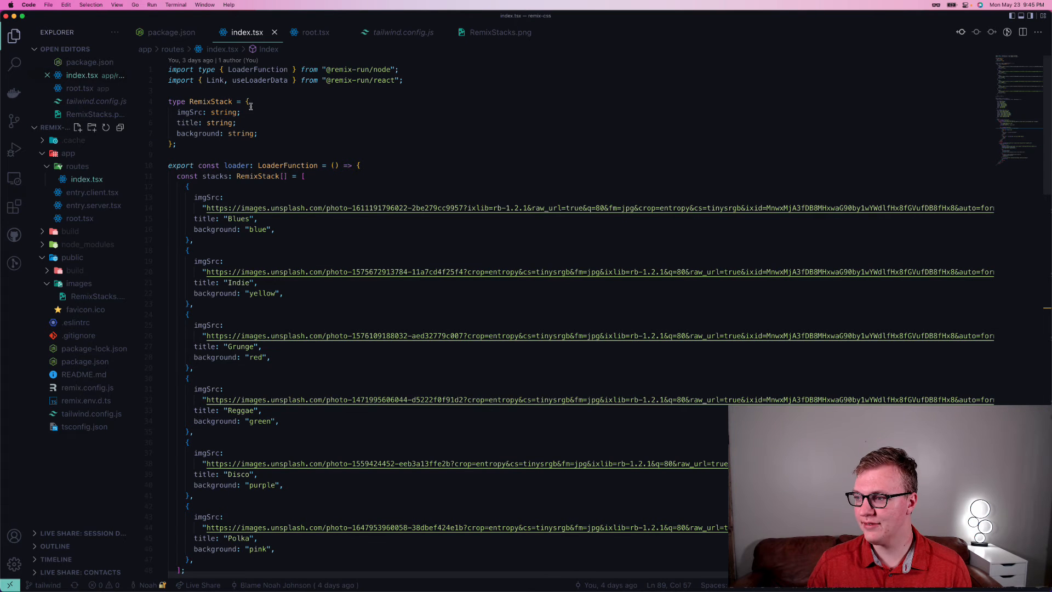
{"action": "scroll", "scroll_direction": "down", "scroll_amount": 3}
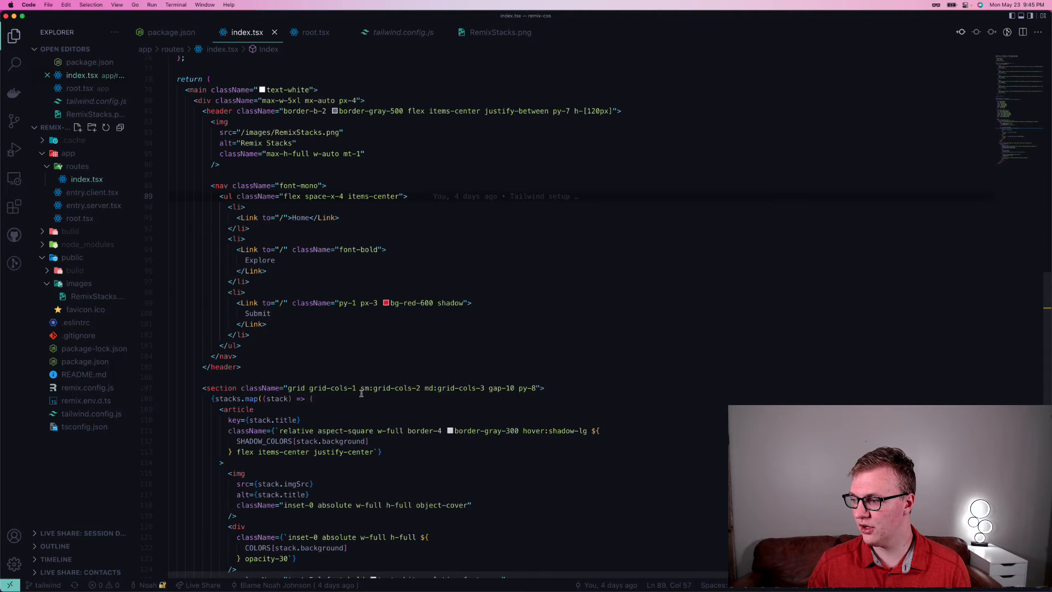
{"action": "scroll", "scroll_direction": "down", "scroll_amount": 3}
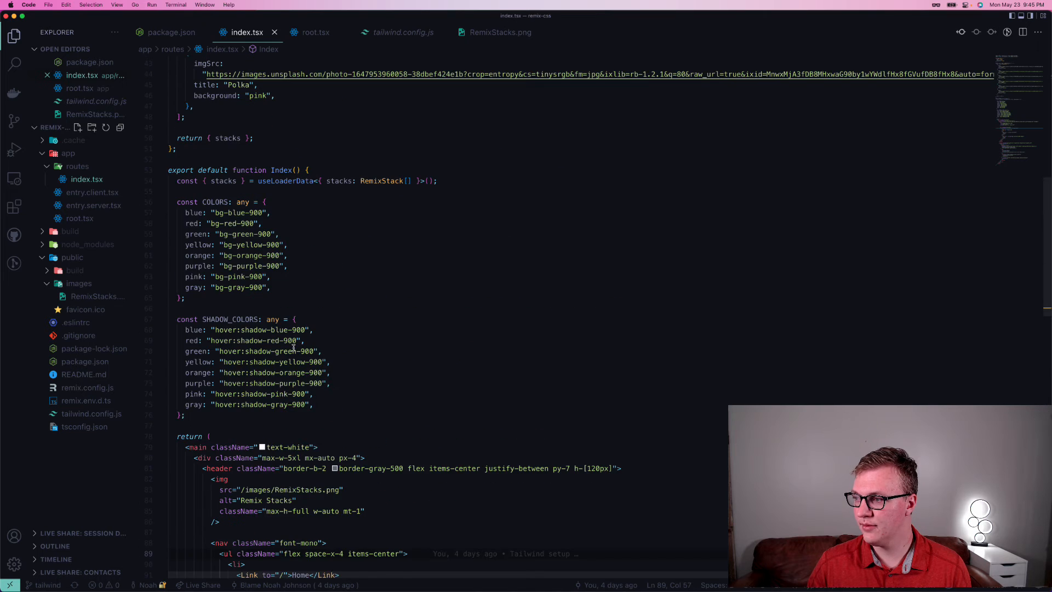
{"action": "scroll", "scroll_direction": "down", "scroll_amount": 3}
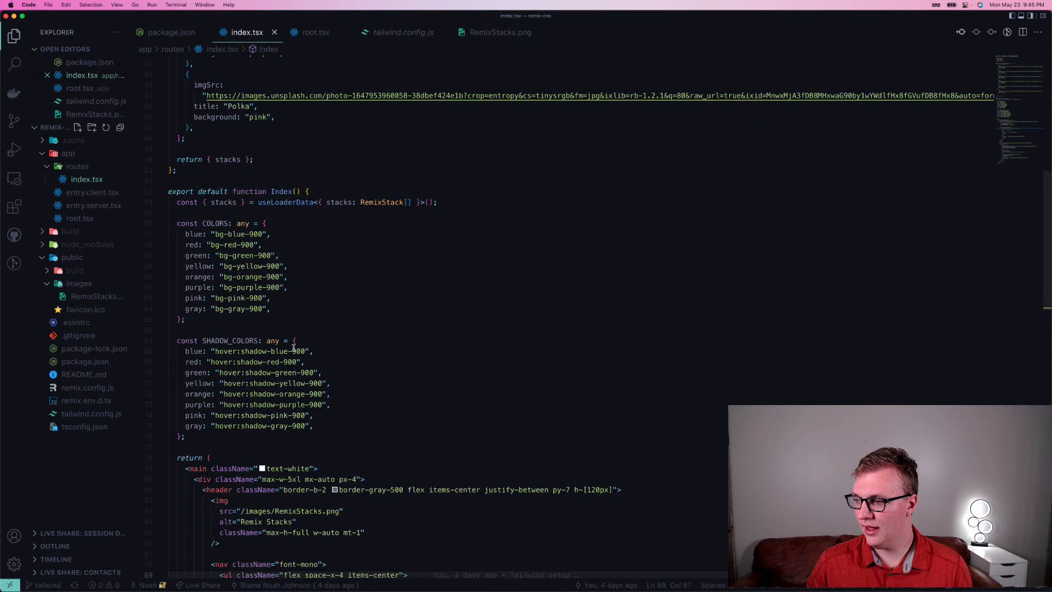
{"action": "scroll", "scroll_direction": "down", "scroll_amount": 3}
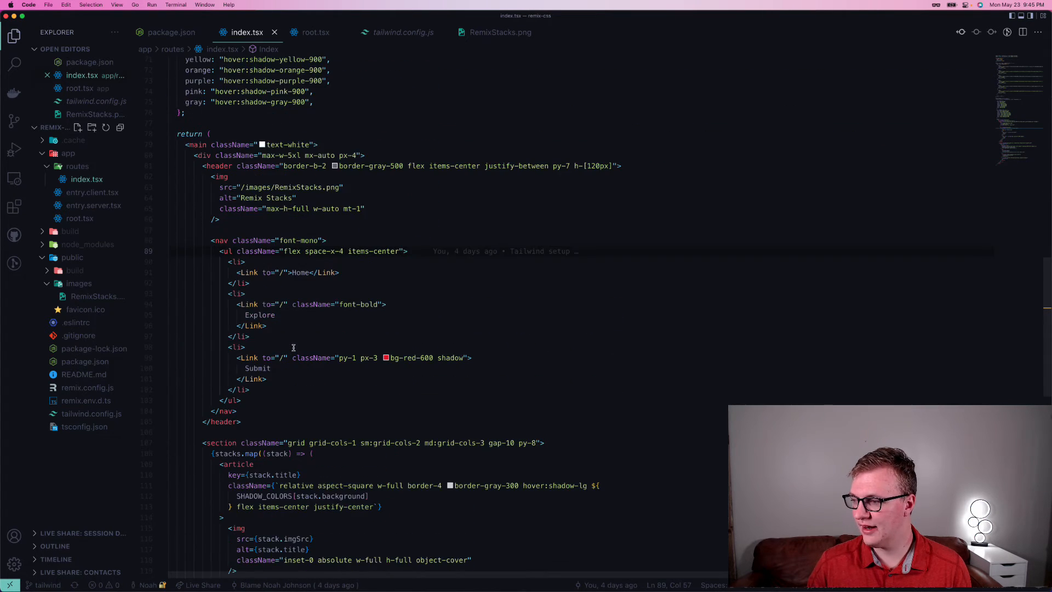
{"action": "scroll", "scroll_direction": "down", "scroll_amount": 3}
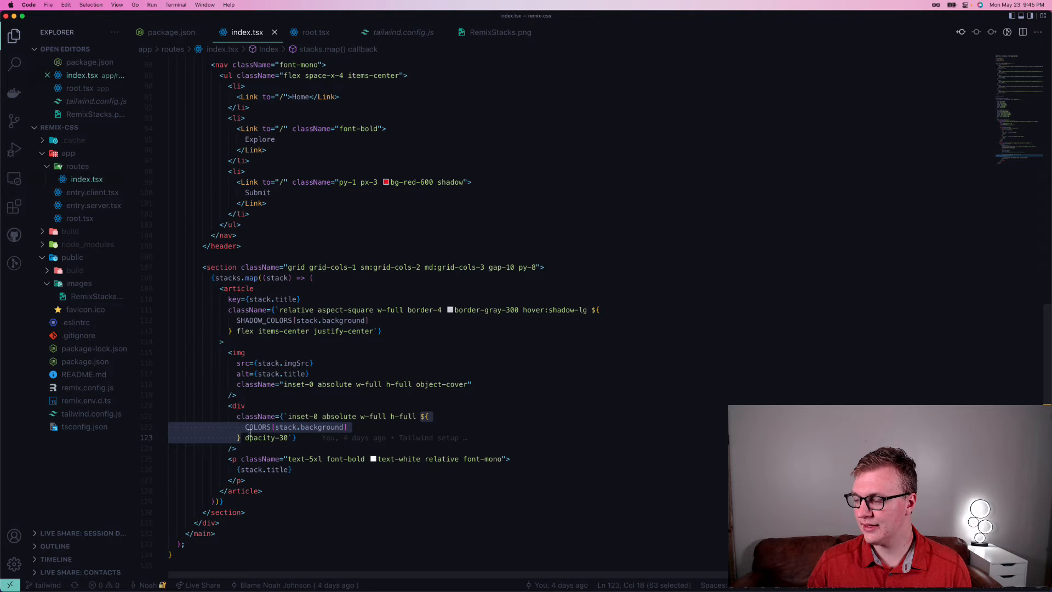
{"action": "left_click", "coordinate": [311, 363]}
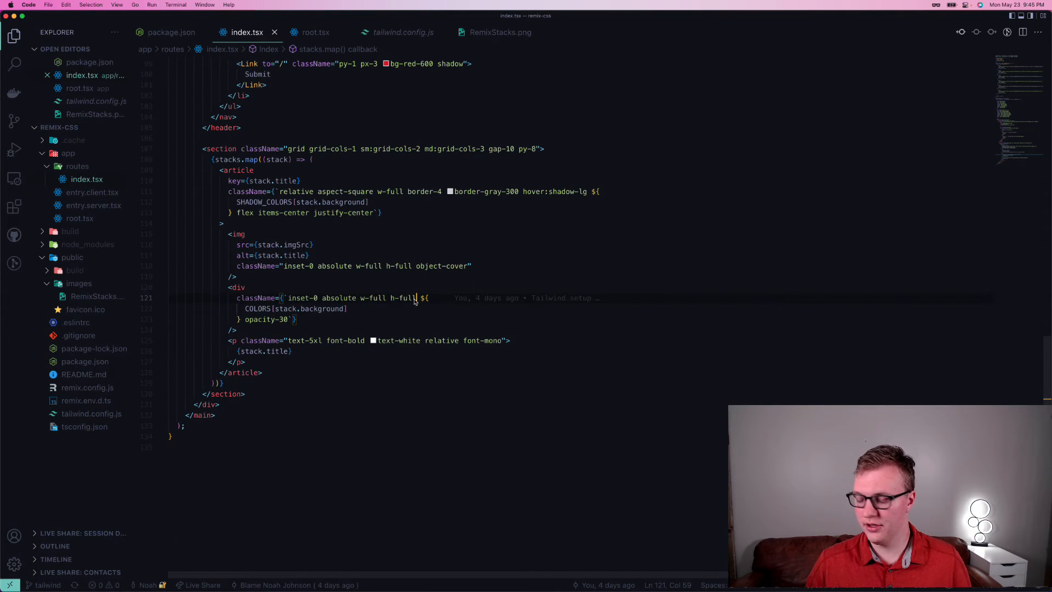
{"action": "type", "text": "blue-50"}
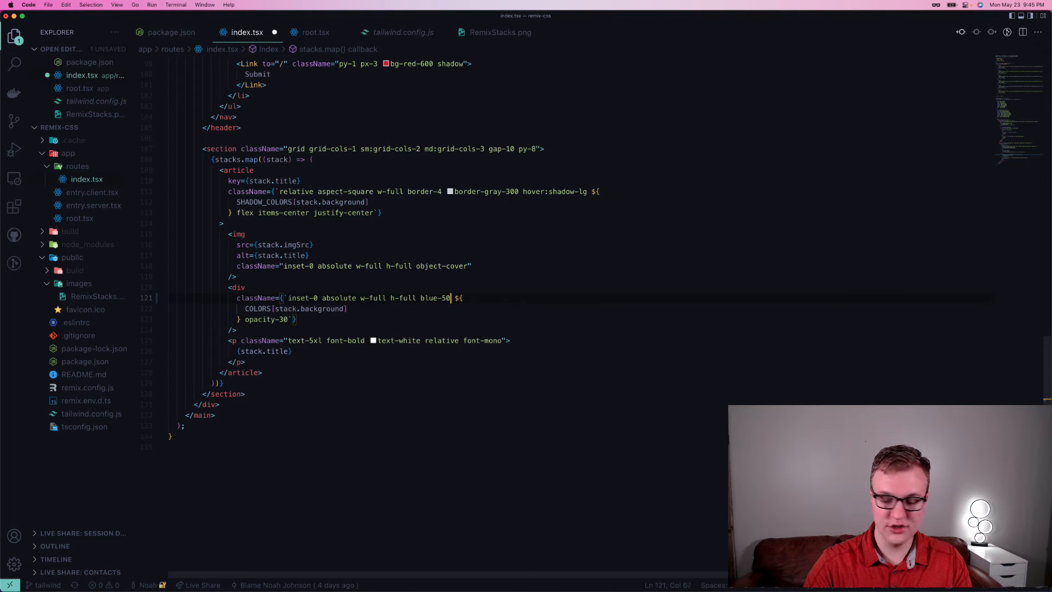
{"action": "key", "text": "backspace"}
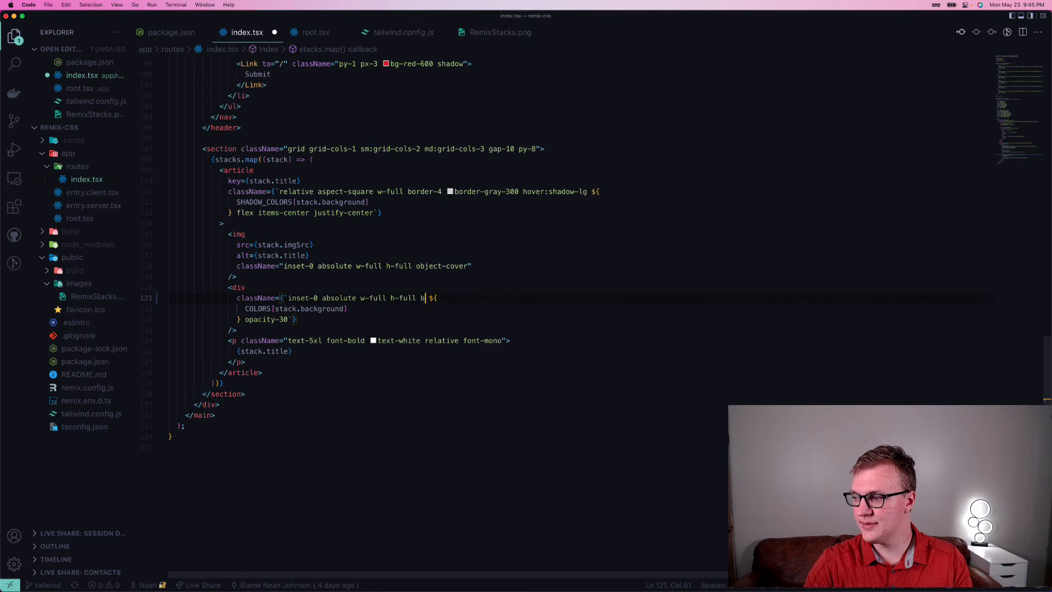
{"action": "key", "text": "backspace"}
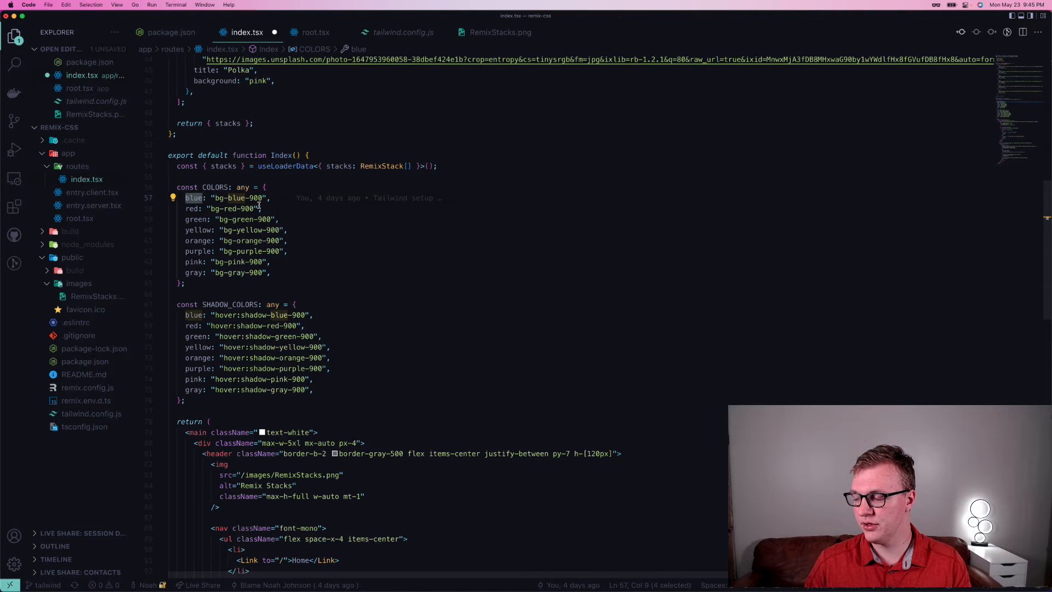
{"action": "scroll", "scroll_direction": "down", "scroll_amount": 3}
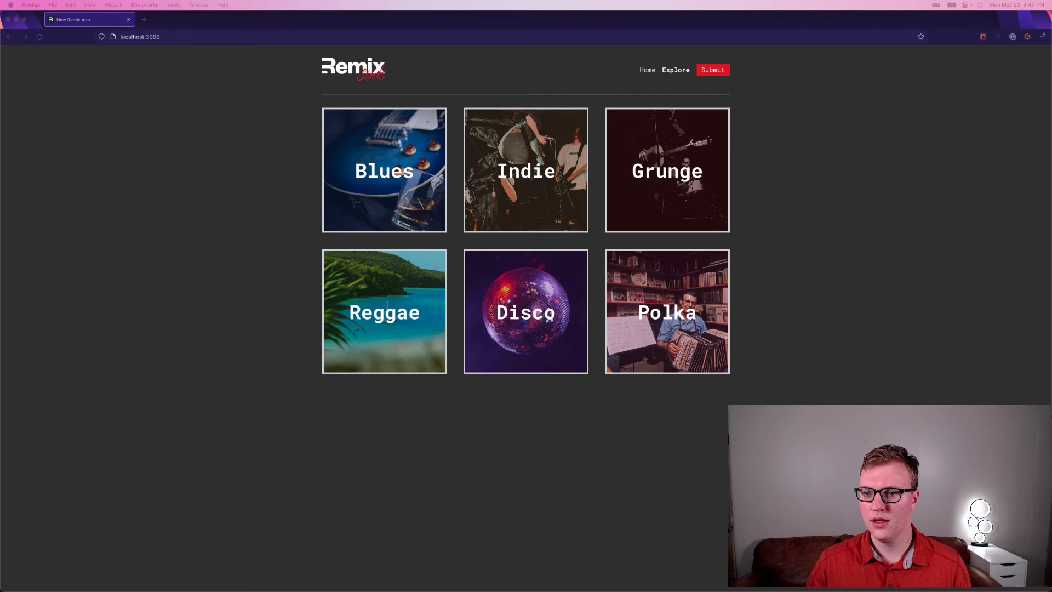
{"action": "mouse_move", "coordinate": [248, 289]}
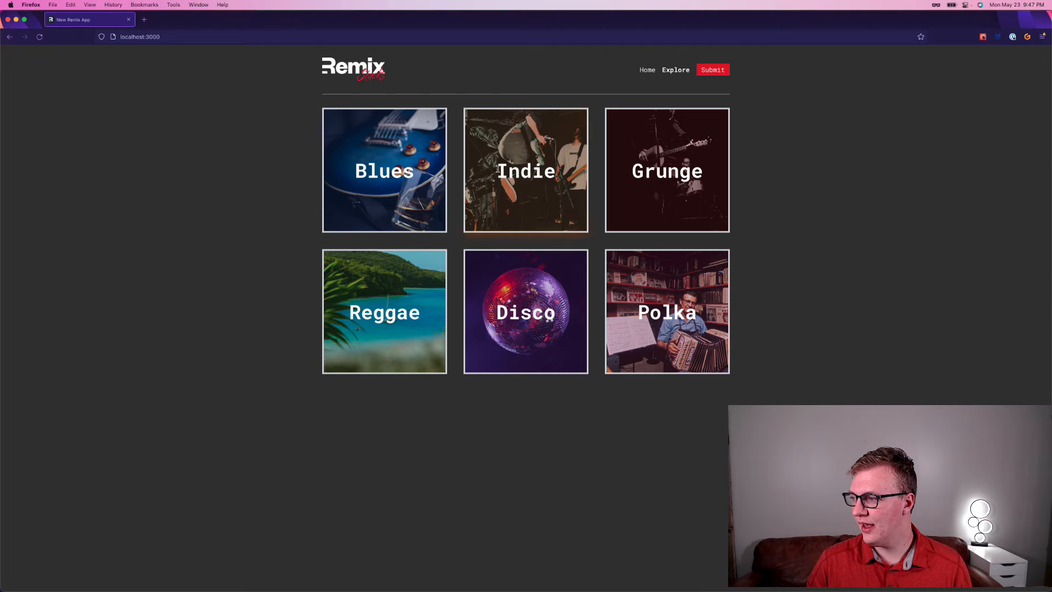
{"action": "mouse_move", "coordinate": [428, 333]}
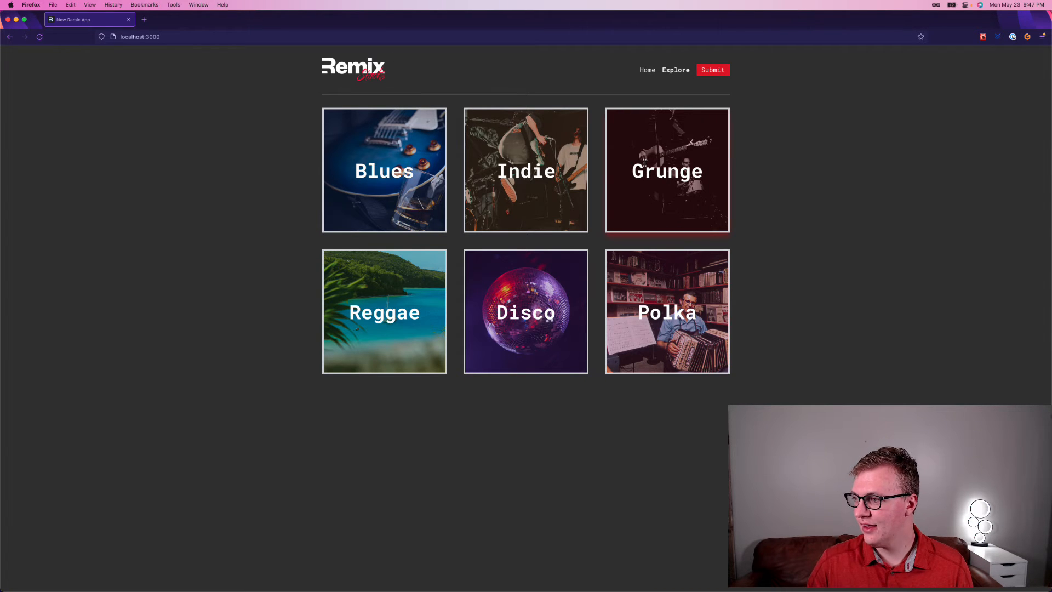
{"action": "mouse_move", "coordinate": [192, 54]}
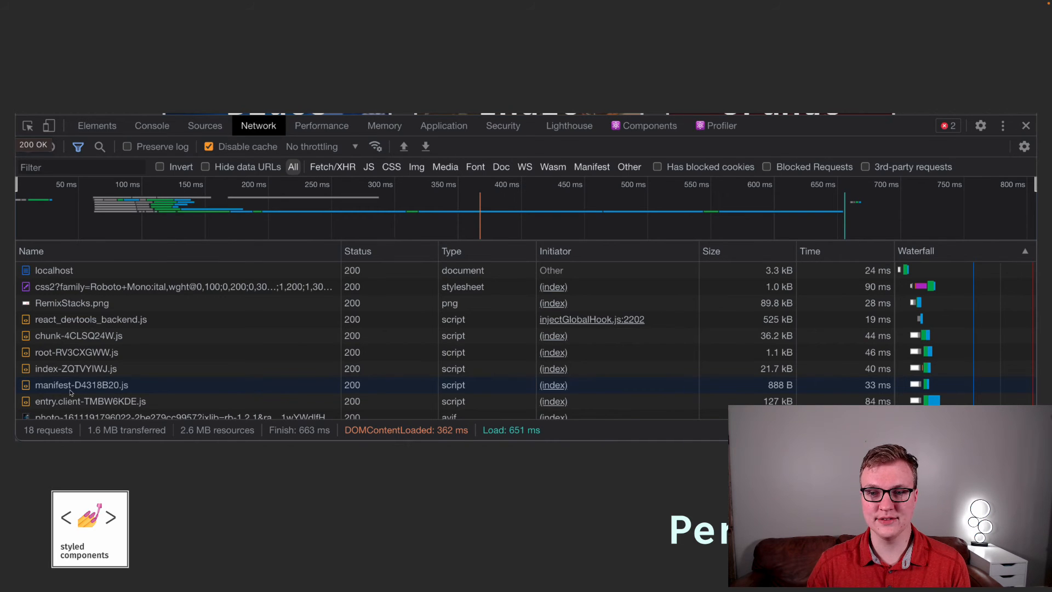
{"action": "mouse_move", "coordinate": [93, 350]}
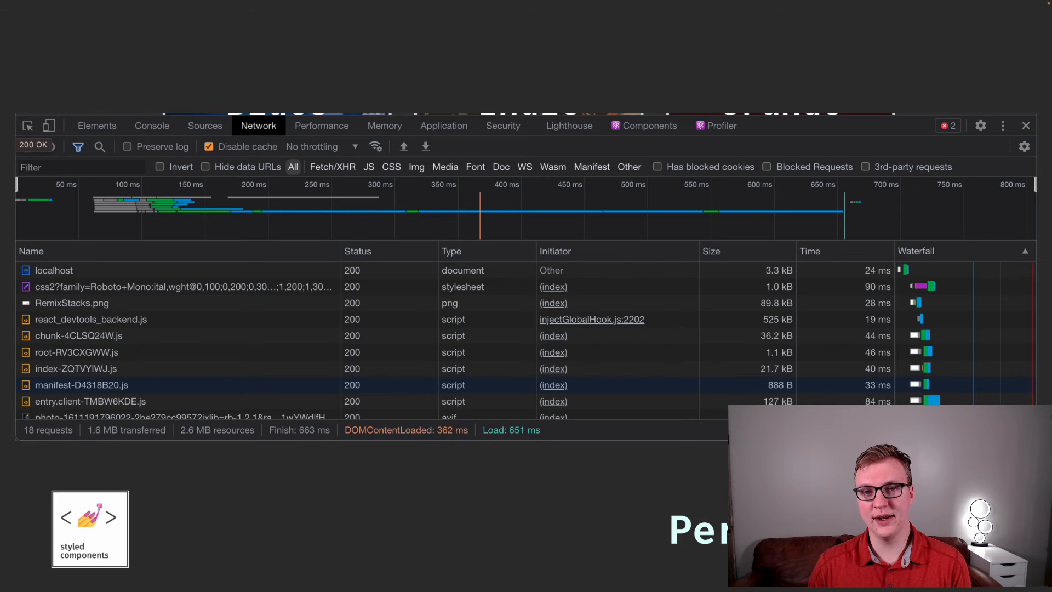
{"action": "mouse_move", "coordinate": [94, 384]}
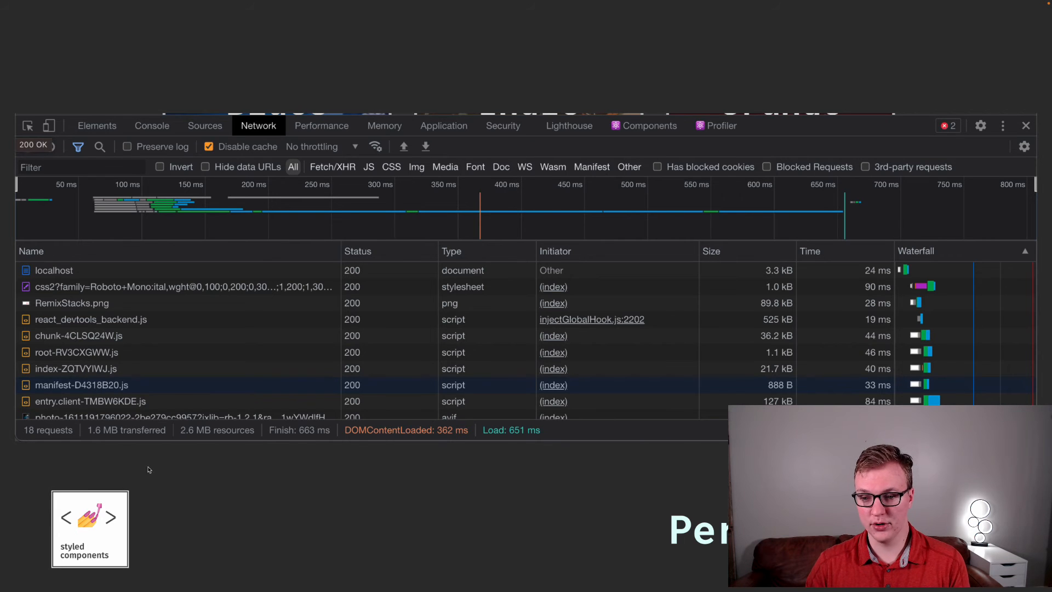
{"action": "mouse_move", "coordinate": [168, 438]}
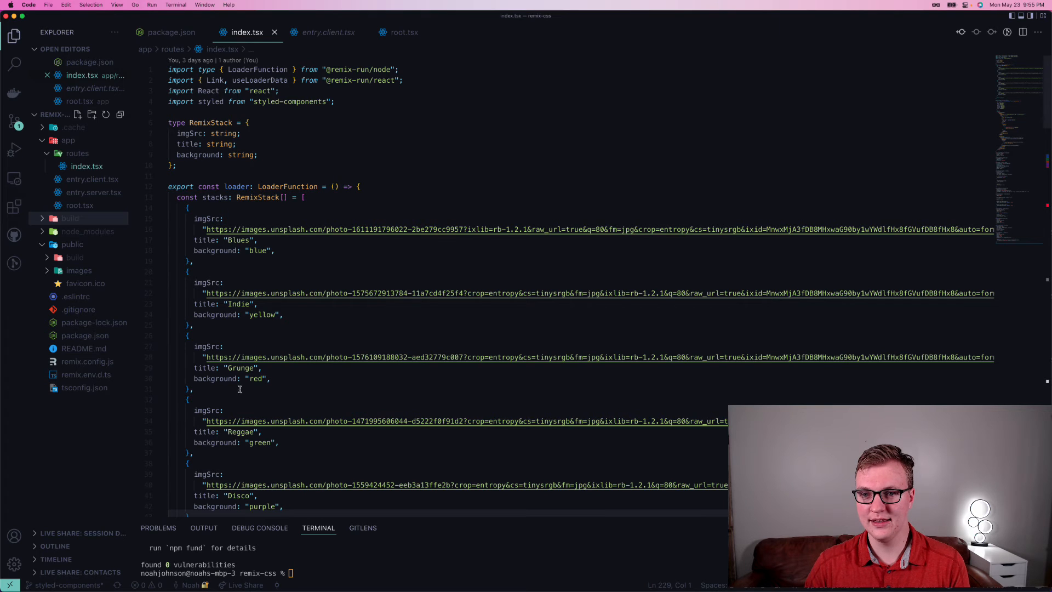
Scroll past index.tsx's stacks array down to the Header, NavButton and GridSection markup.
{"action": "scroll", "scroll_direction": "down", "scroll_amount": 3}
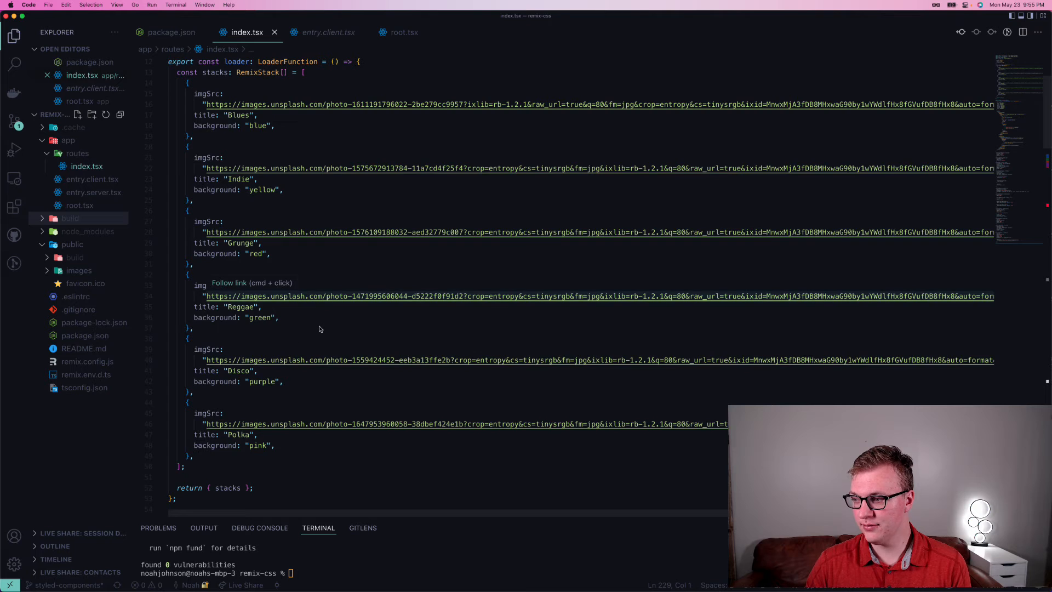
{"action": "scroll", "scroll_direction": "down", "scroll_amount": 3}
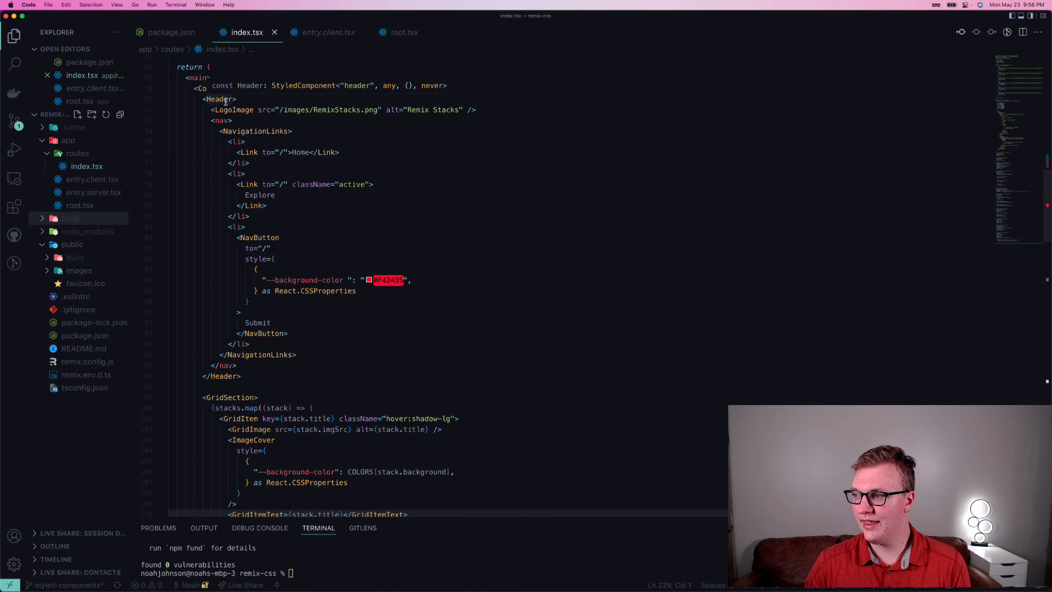
{"action": "scroll", "scroll_direction": "down", "scroll_amount": 3}
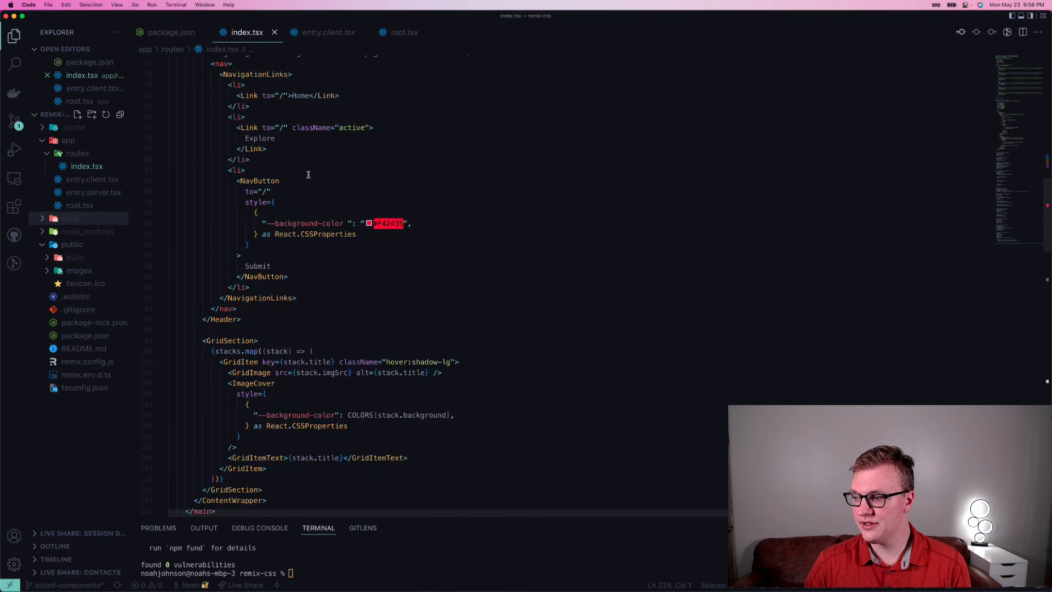
{"action": "scroll", "scroll_direction": "down", "scroll_amount": 3}
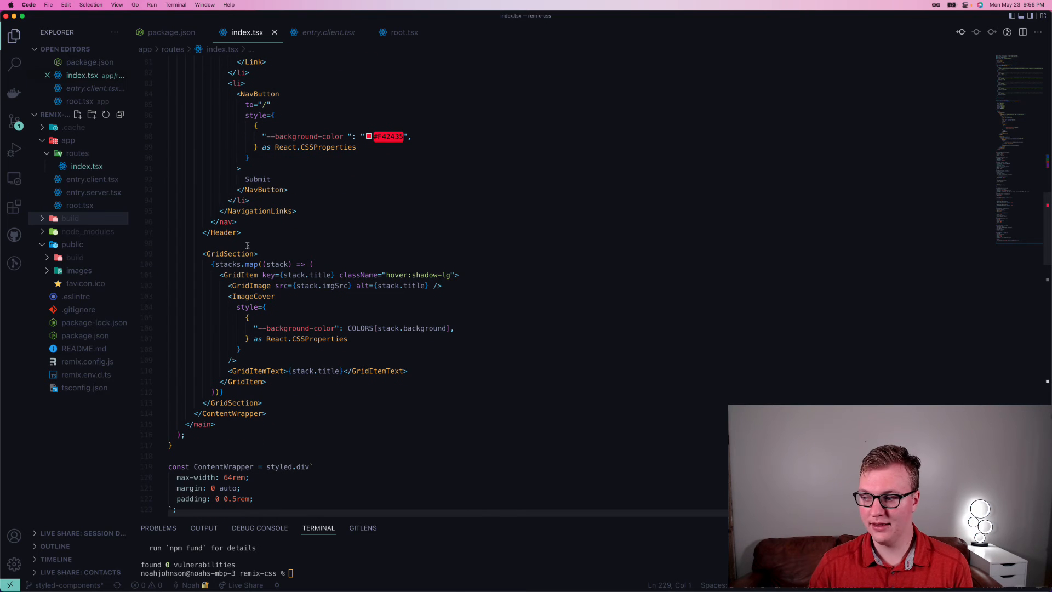
{"action": "scroll", "scroll_direction": "down", "scroll_amount": 3}
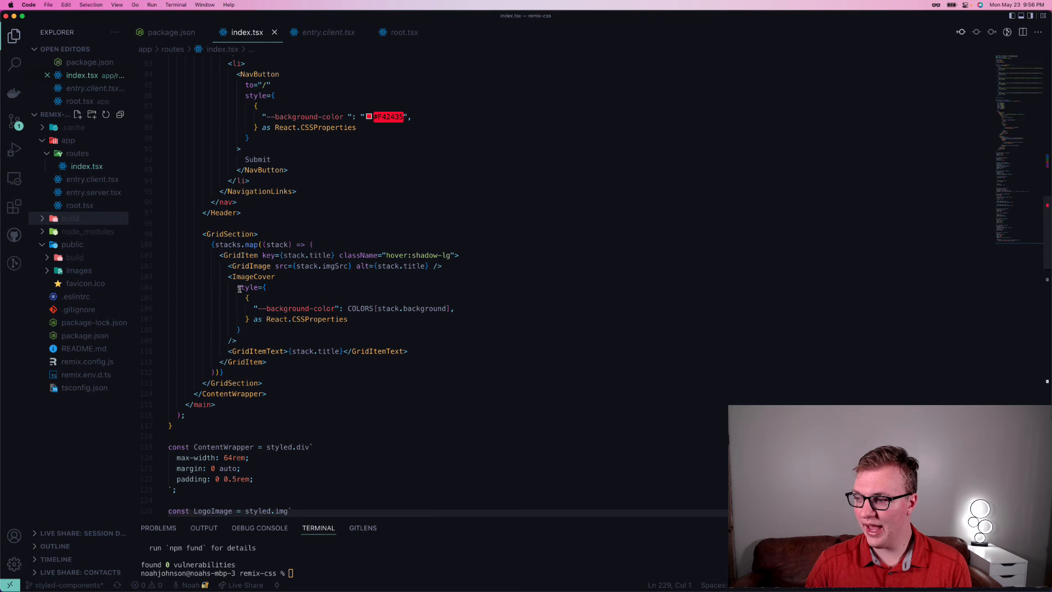
{"action": "mouse_move", "coordinate": [252, 276]}
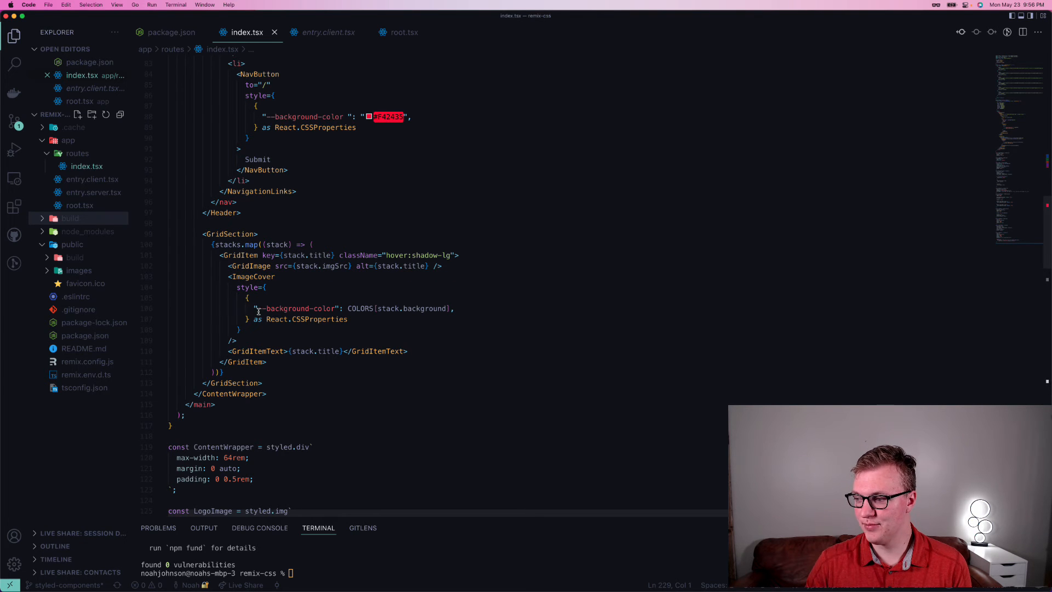
{"action": "scroll", "scroll_direction": "down", "scroll_amount": 3}
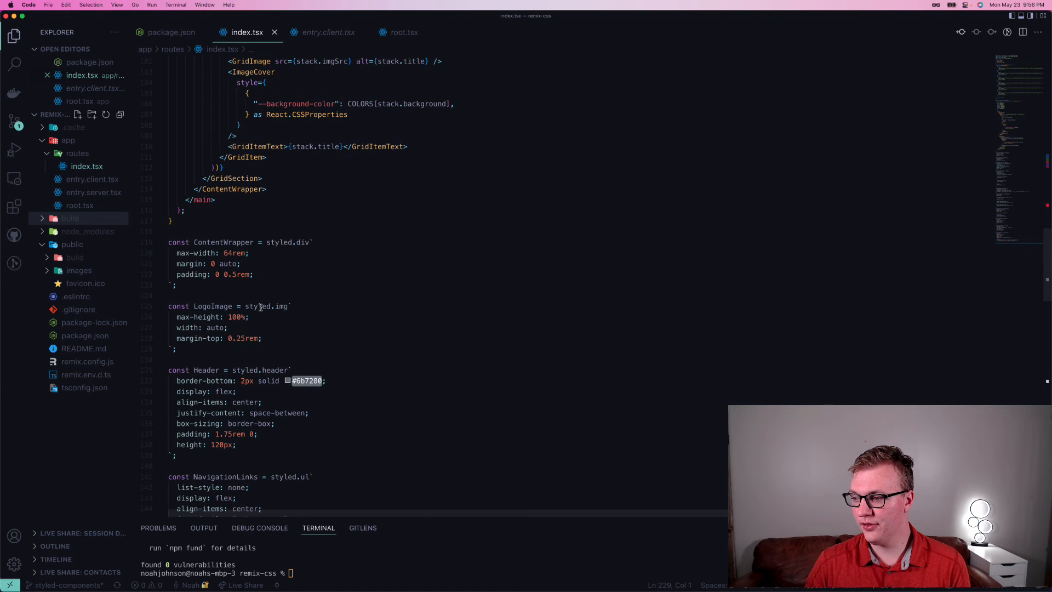
{"action": "scroll", "scroll_direction": "down", "scroll_amount": 3}
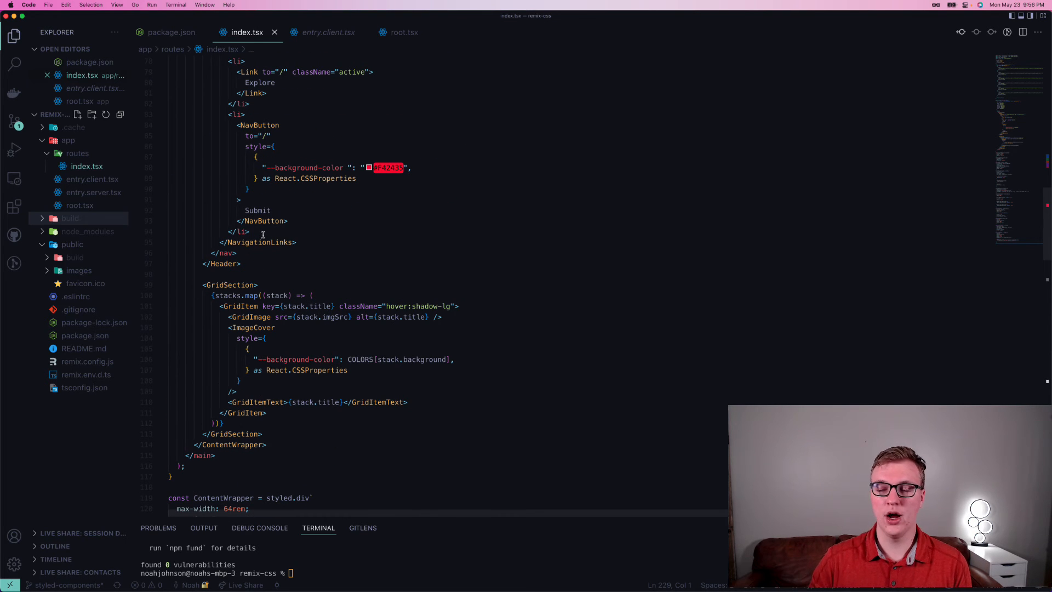
{"action": "scroll", "scroll_direction": "down", "scroll_amount": 3}
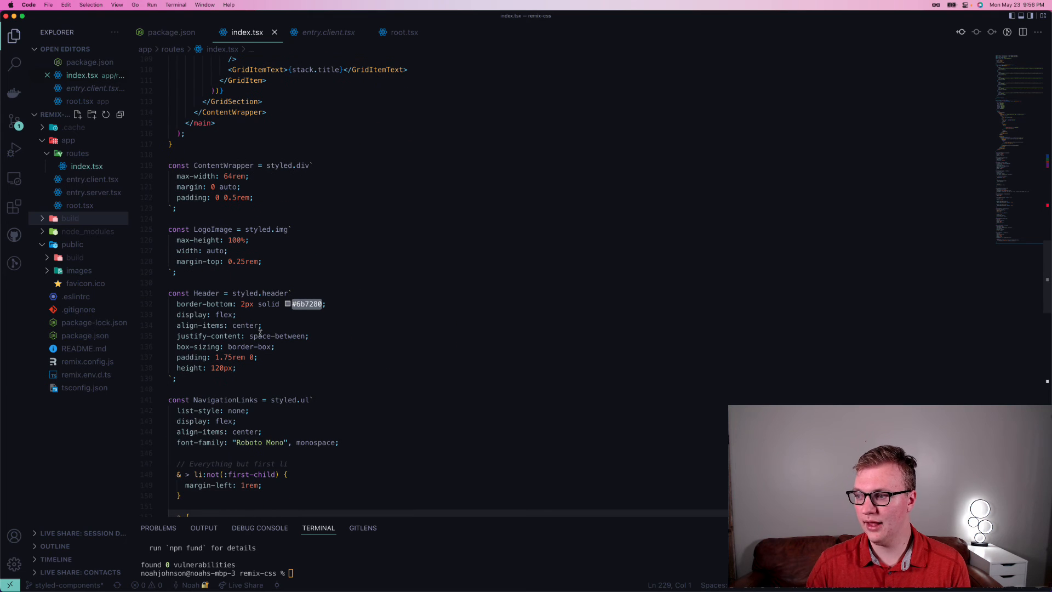
{"action": "mouse_move", "coordinate": [280, 229]}
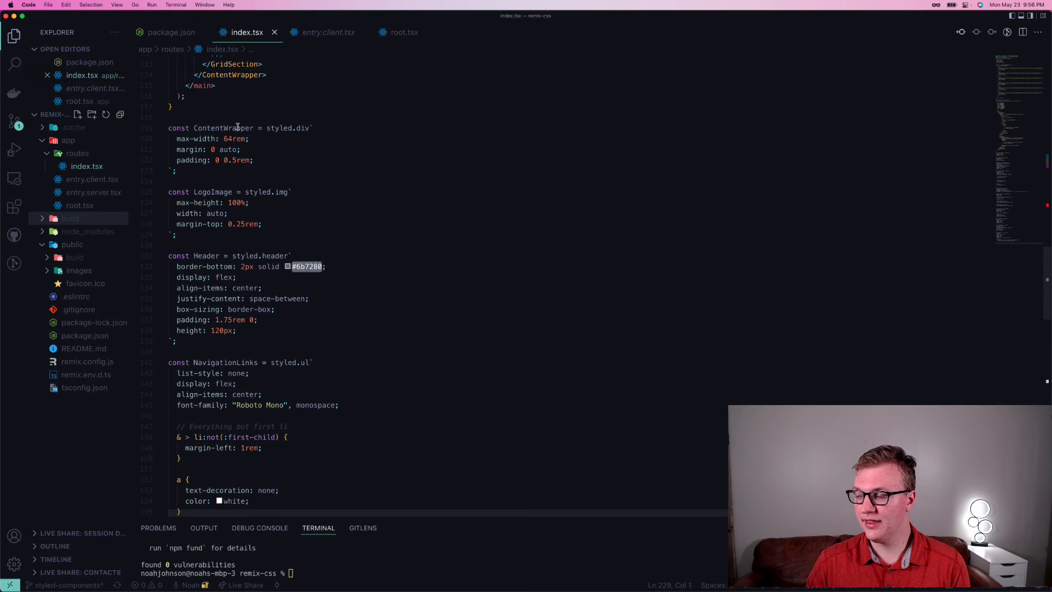
{"action": "scroll", "scroll_direction": "down", "scroll_amount": 3}
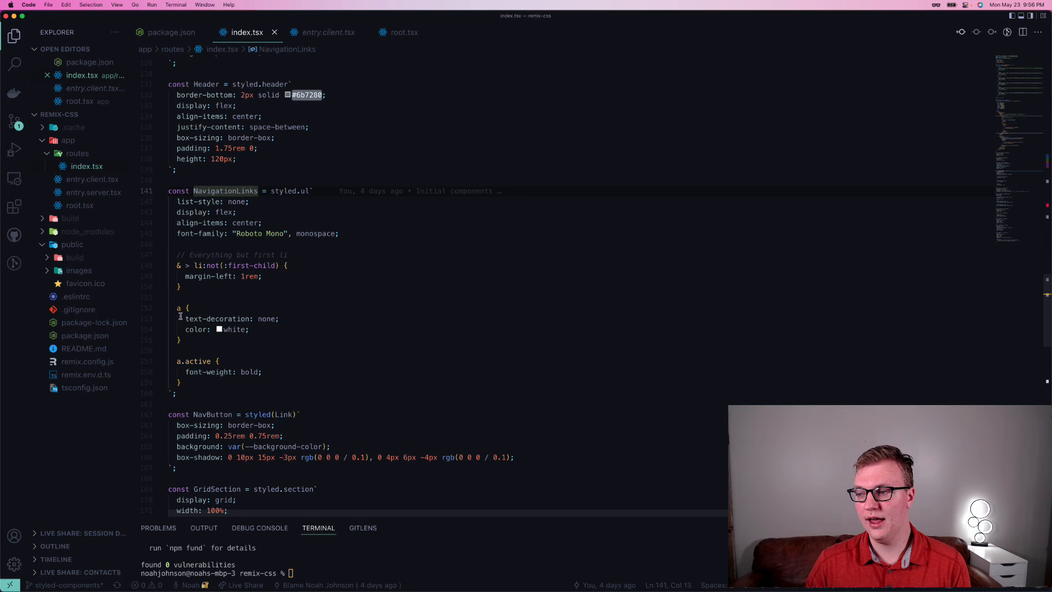
{"action": "scroll", "scroll_direction": "down", "scroll_amount": 3}
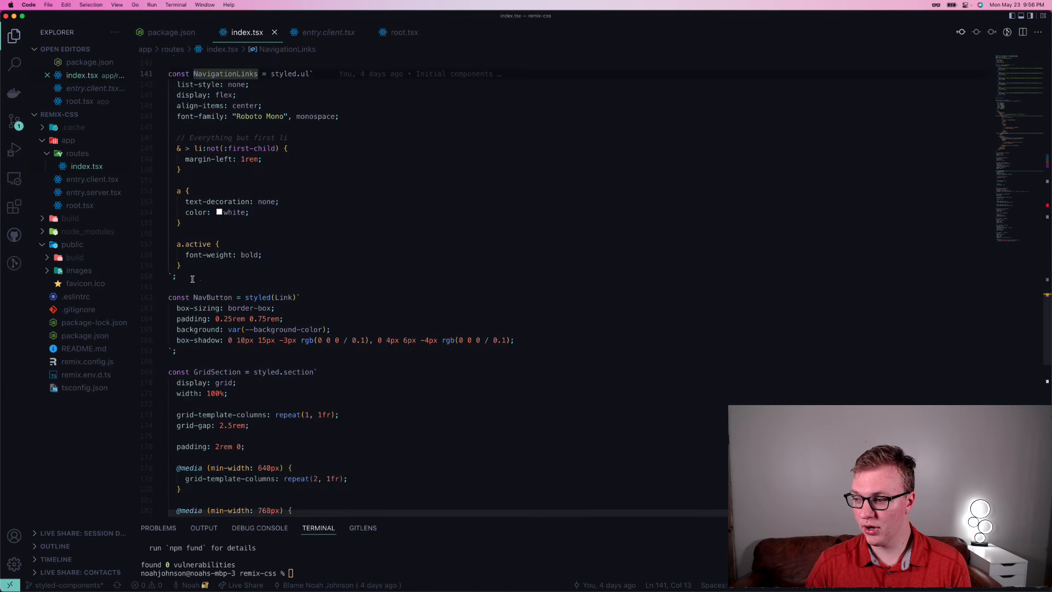
{"action": "scroll", "scroll_direction": "down", "scroll_amount": 3}
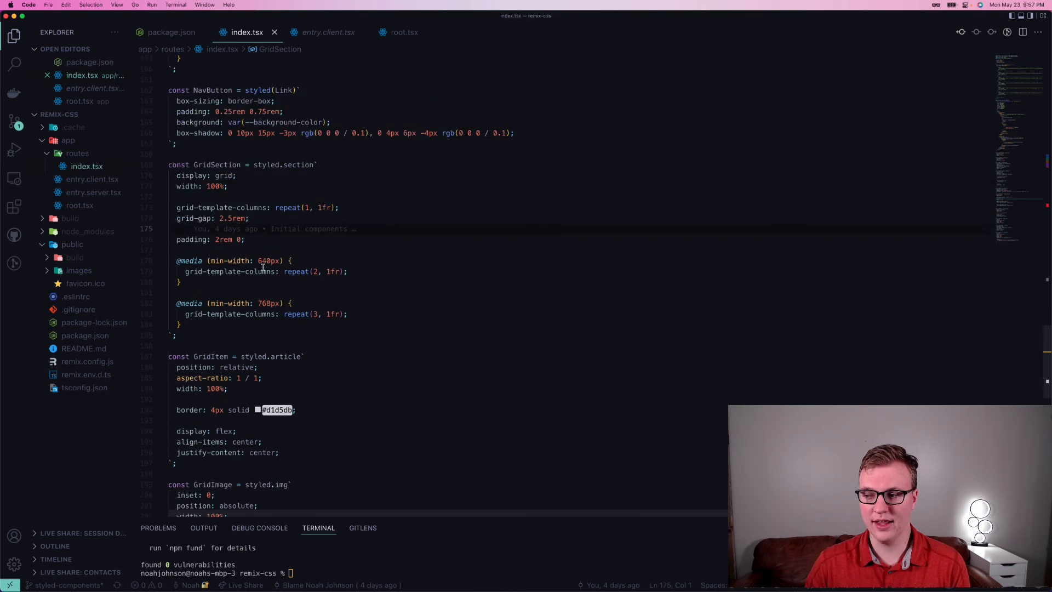
{"action": "scroll", "scroll_direction": "down", "scroll_amount": 3}
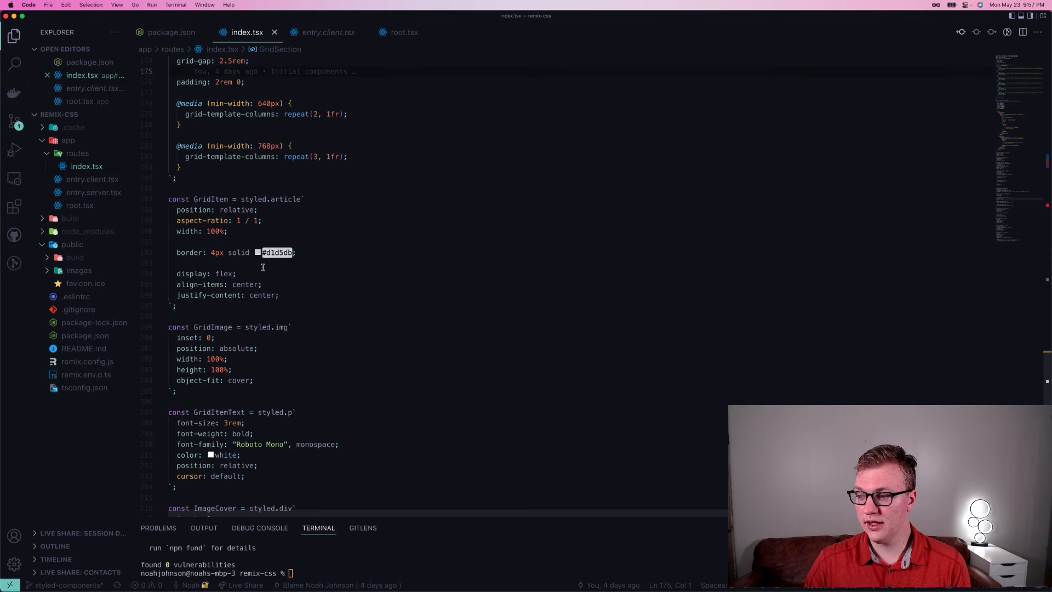
{"action": "scroll", "scroll_direction": "down", "scroll_amount": 3}
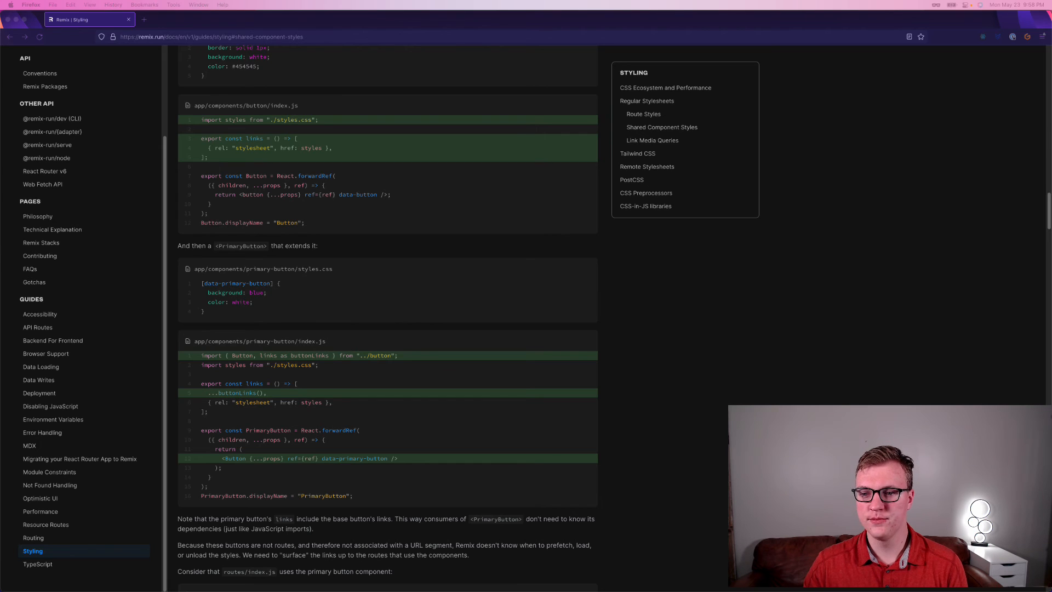
{"action": "mouse_move", "coordinate": [298, 172]}
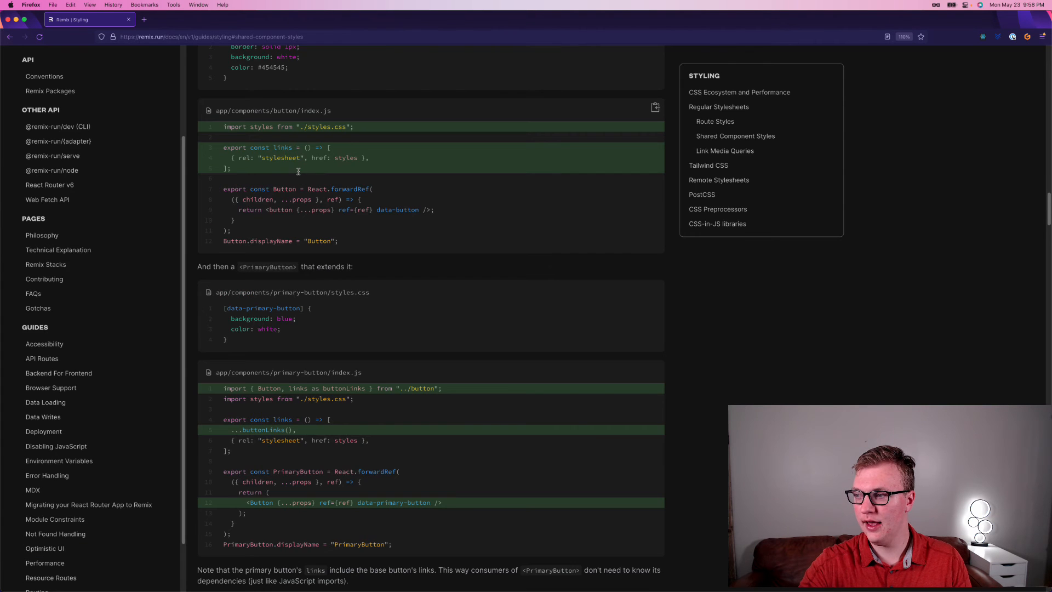
Enlarge the Remix Styling docs text and scroll to the Shared Component Styles section.
{"action": "key", "text": "cmd+plus"}
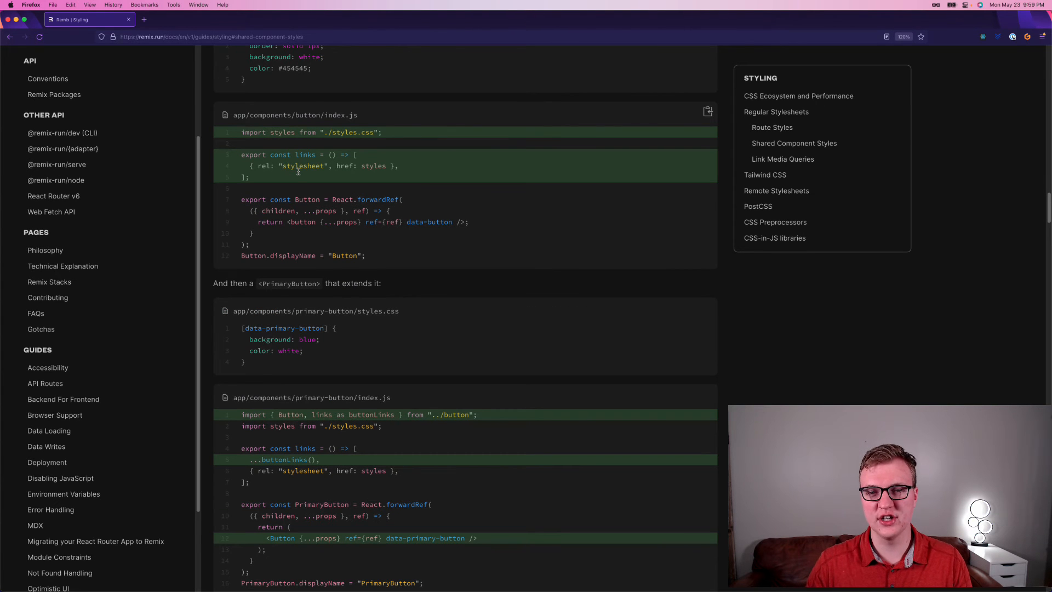
{"action": "scroll", "scroll_direction": "down", "scroll_amount": 3}
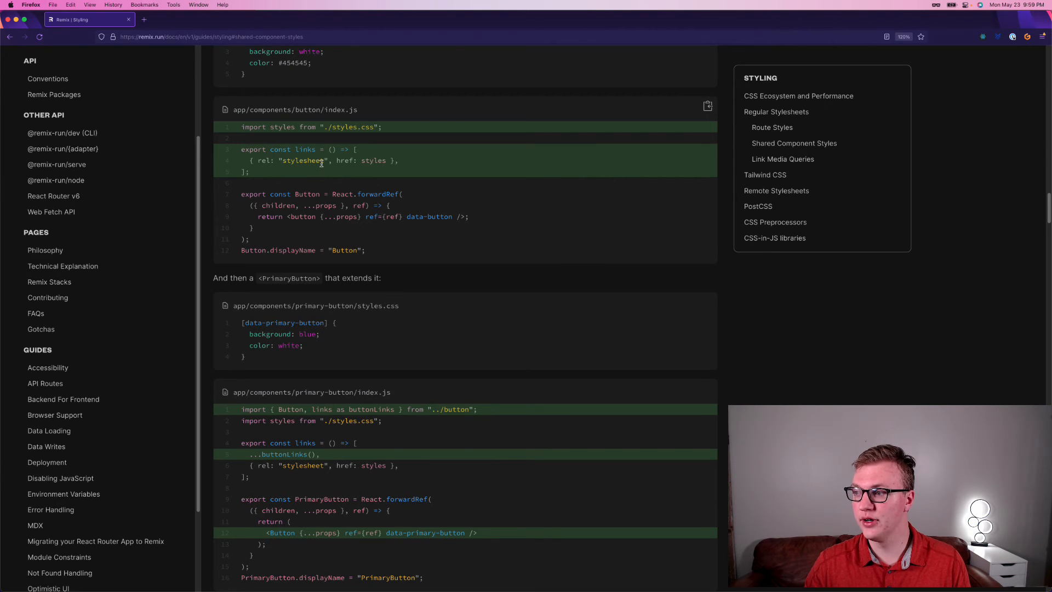
{"action": "mouse_move", "coordinate": [309, 144]}
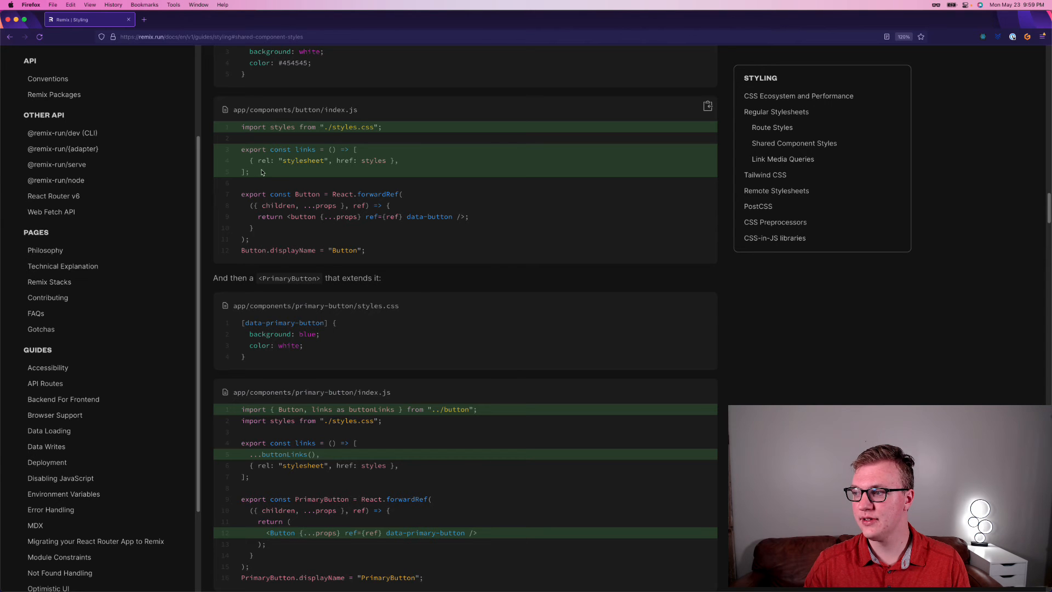
{"action": "scroll", "scroll_direction": "down", "scroll_amount": 3}
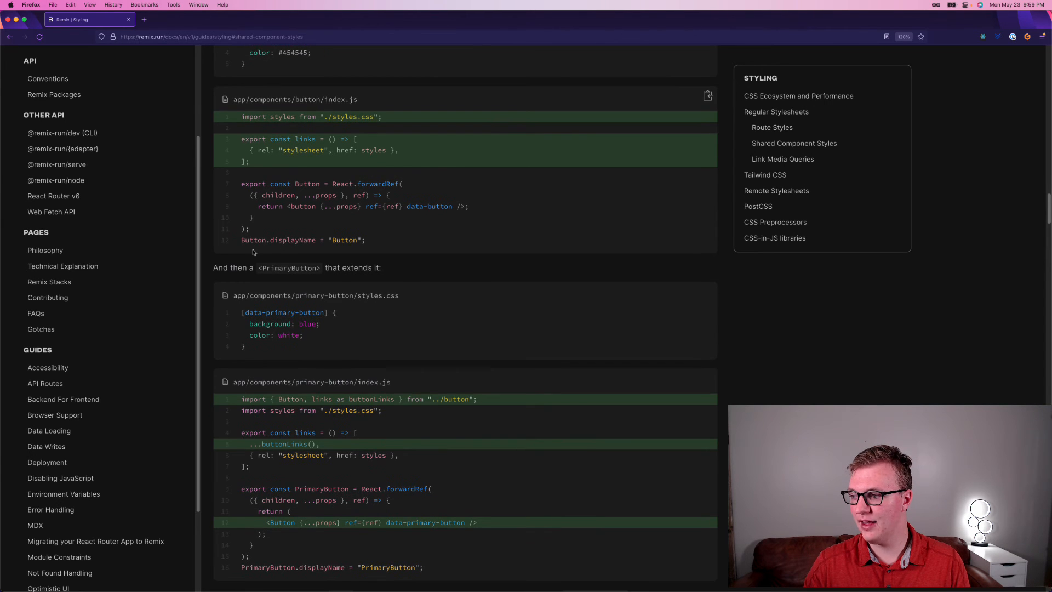
{"action": "scroll", "scroll_direction": "down", "scroll_amount": 3}
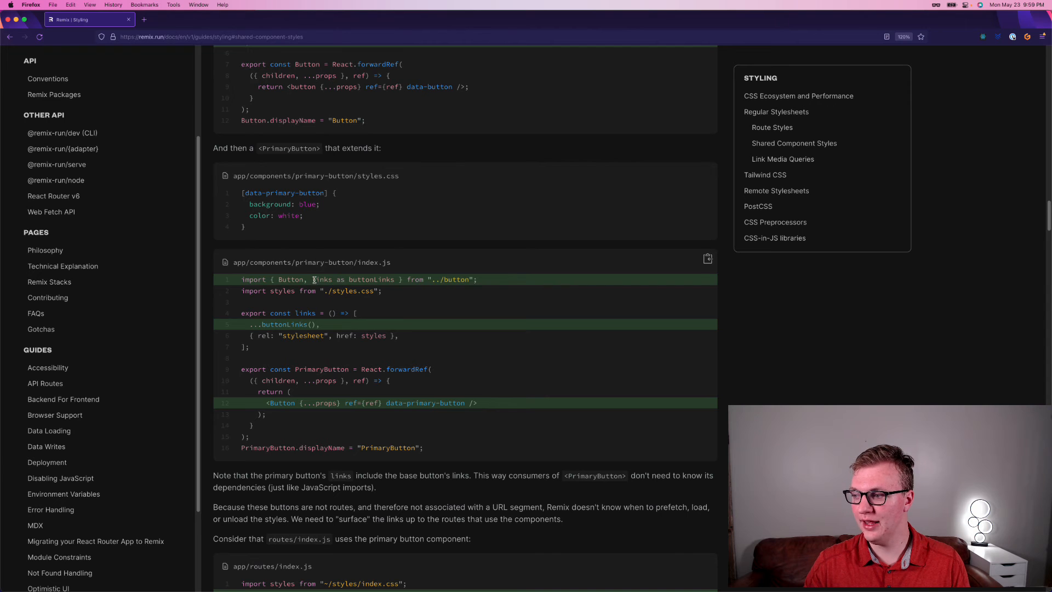
Highlight 'button' in the primary button's import path and scroll through the example.
{"action": "double_click", "coordinate": [455, 279]}
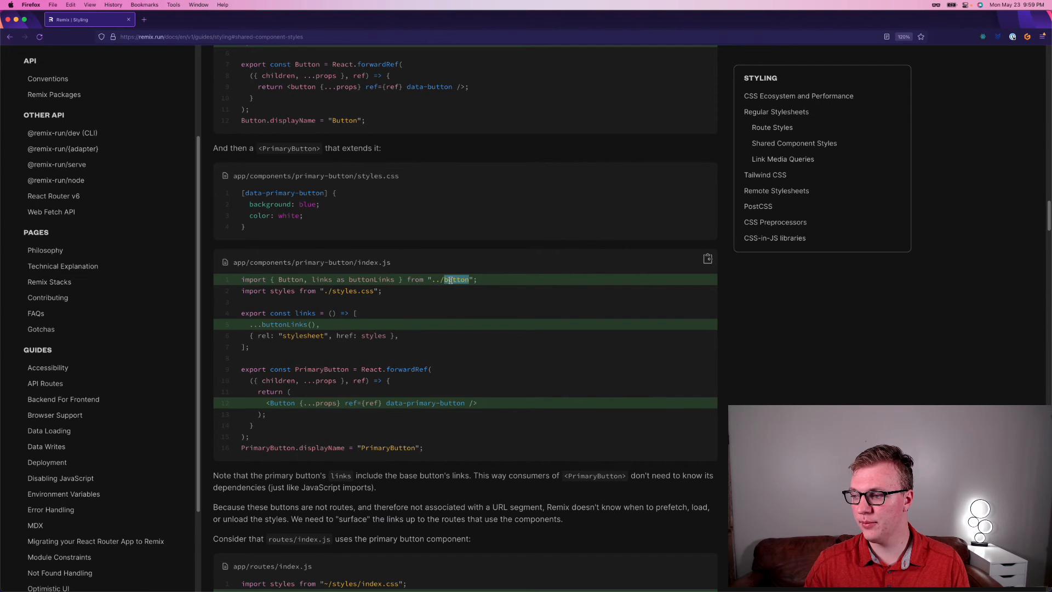
{"action": "scroll", "scroll_direction": "down", "scroll_amount": 3}
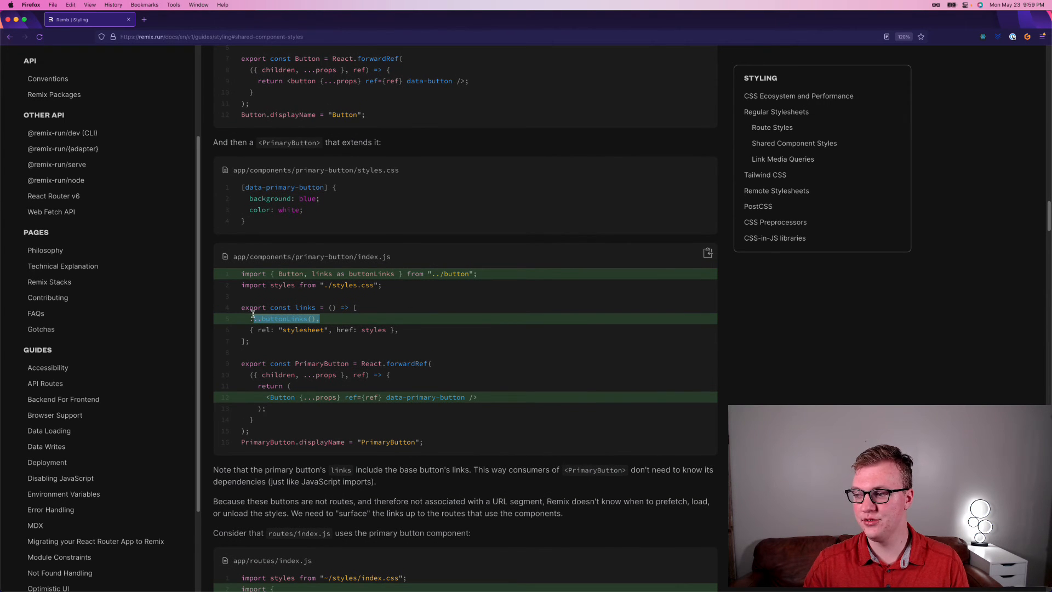
{"action": "scroll", "scroll_direction": "down", "scroll_amount": 3}
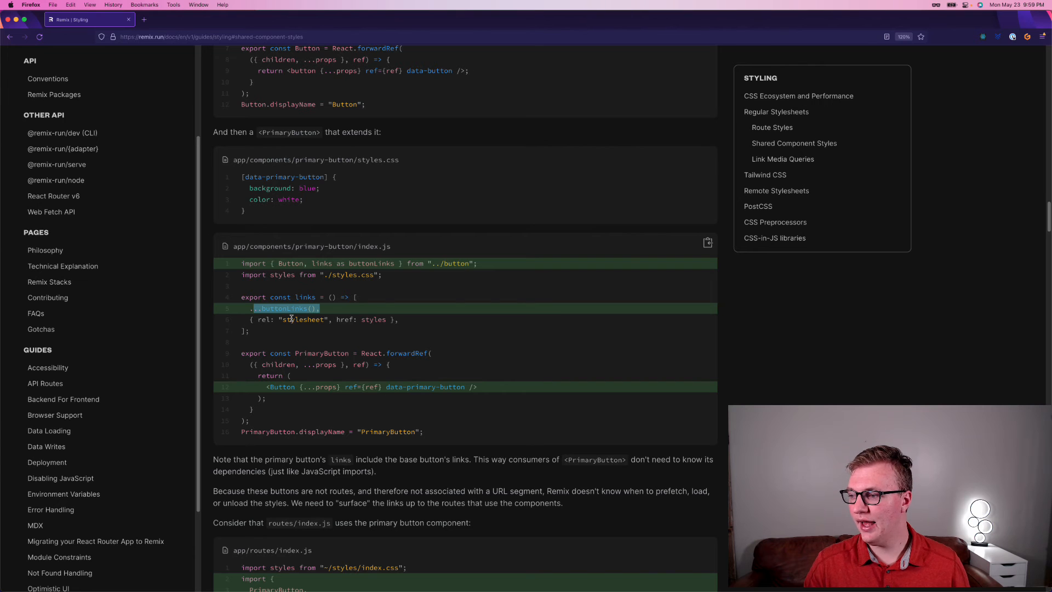
{"action": "scroll", "scroll_direction": "down", "scroll_amount": 3}
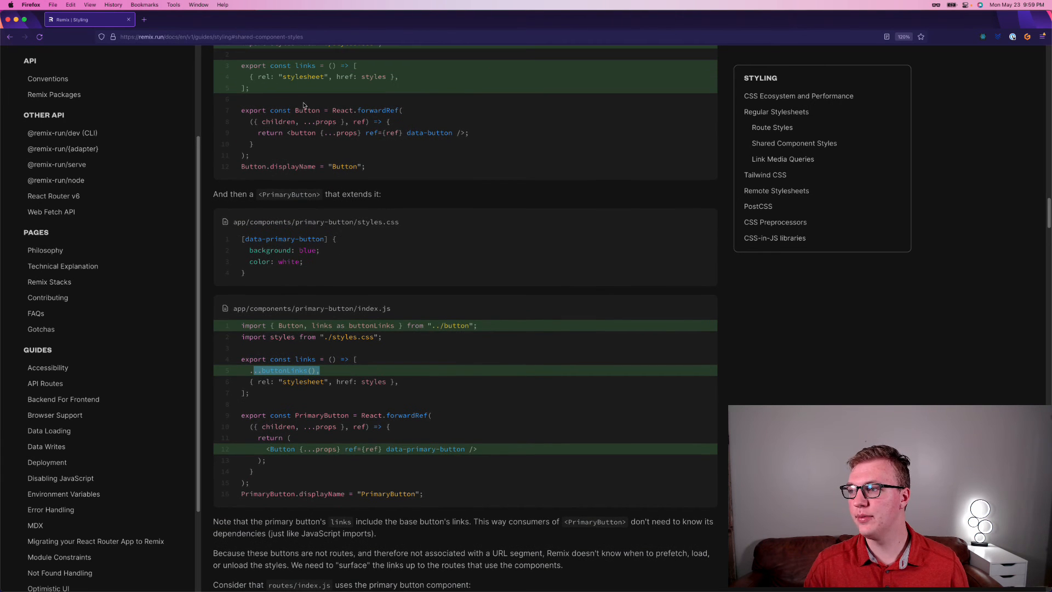
{"action": "scroll", "scroll_direction": "down", "scroll_amount": 3}
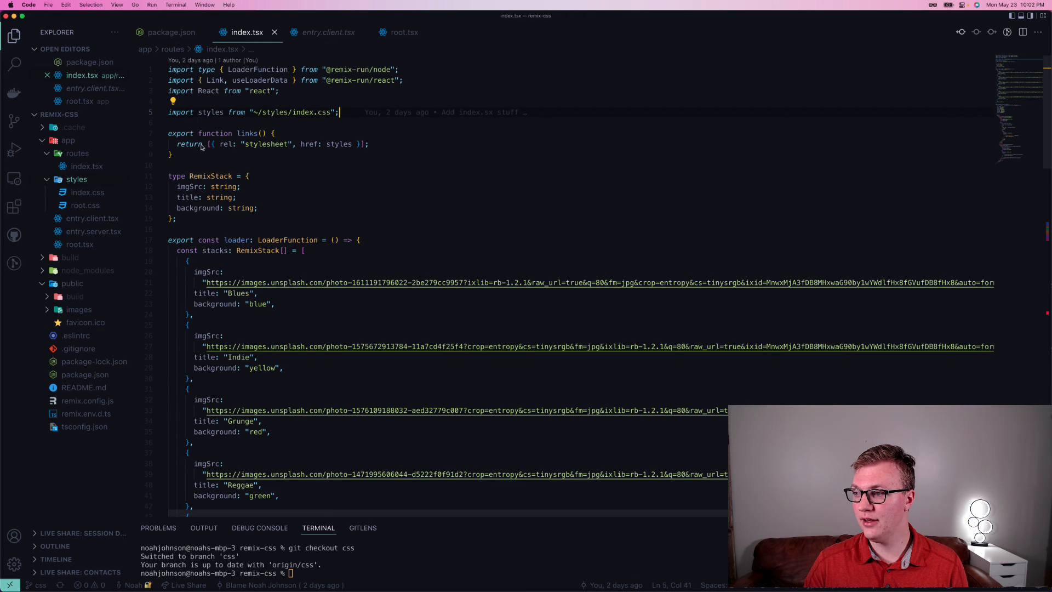
{"action": "double_click", "coordinate": [210, 112]}
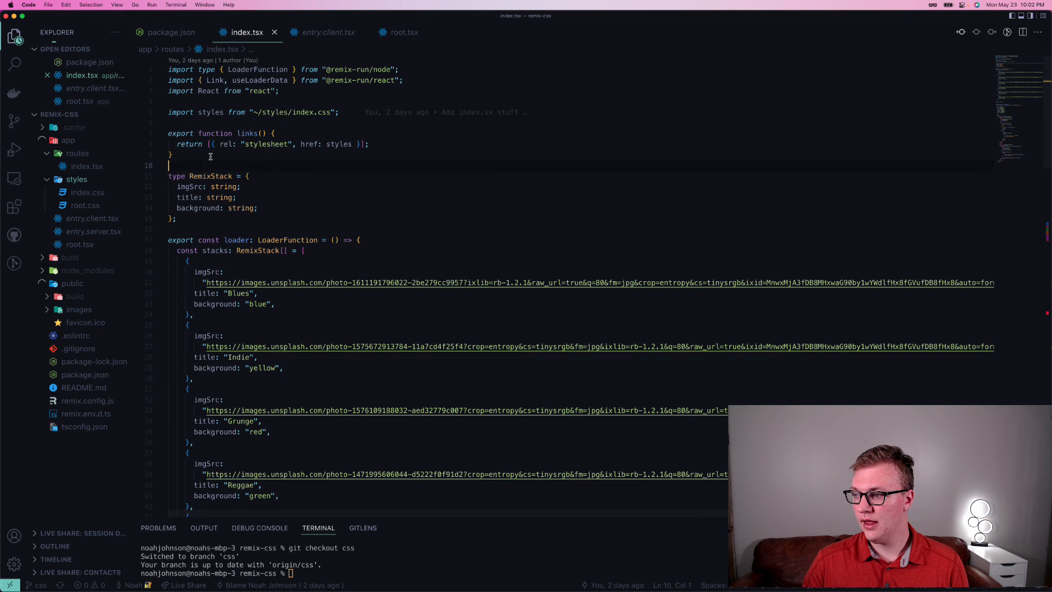
{"action": "scroll", "scroll_direction": "down", "scroll_amount": 3}
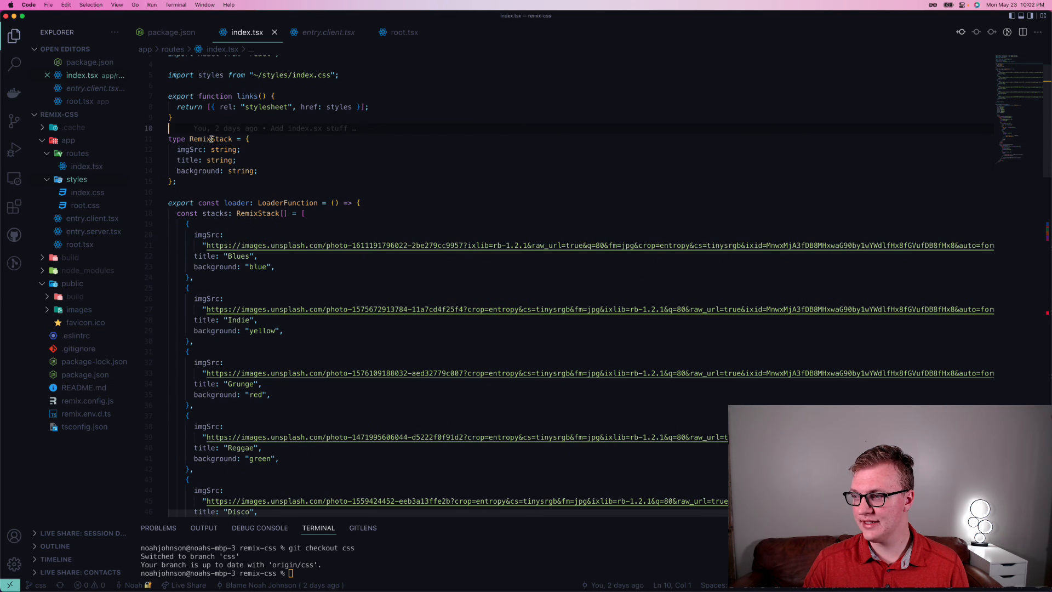
{"action": "scroll", "scroll_direction": "down", "scroll_amount": 3}
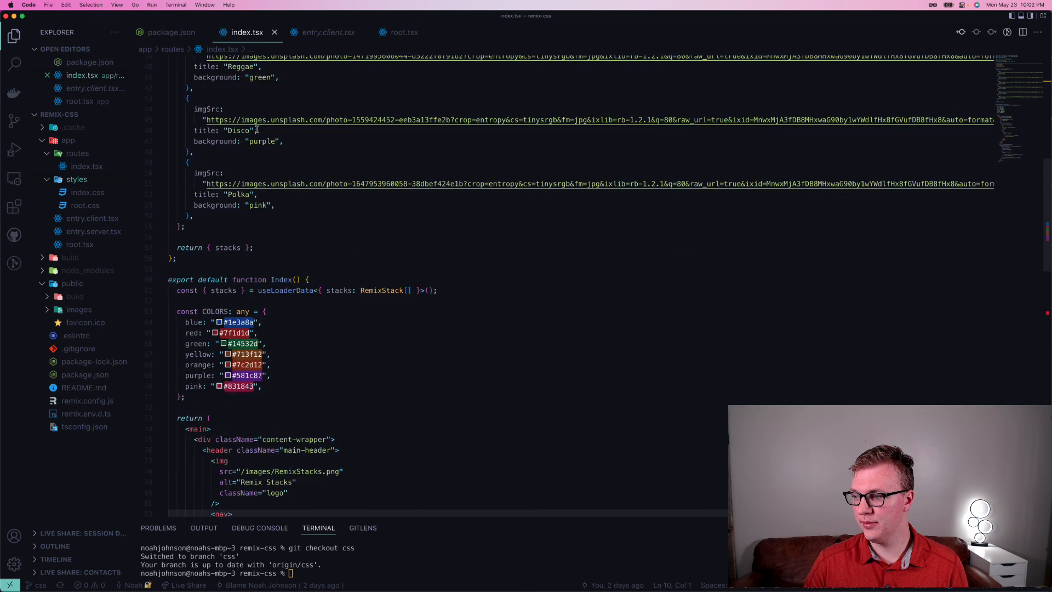
{"action": "scroll", "scroll_direction": "down", "scroll_amount": 3}
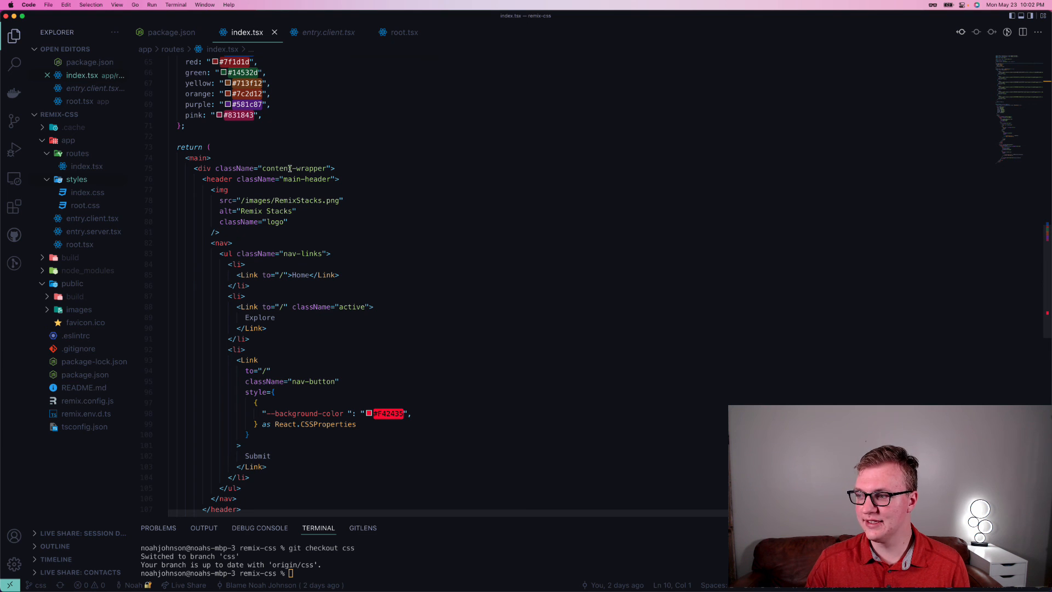
{"action": "double_click", "coordinate": [275, 168]}
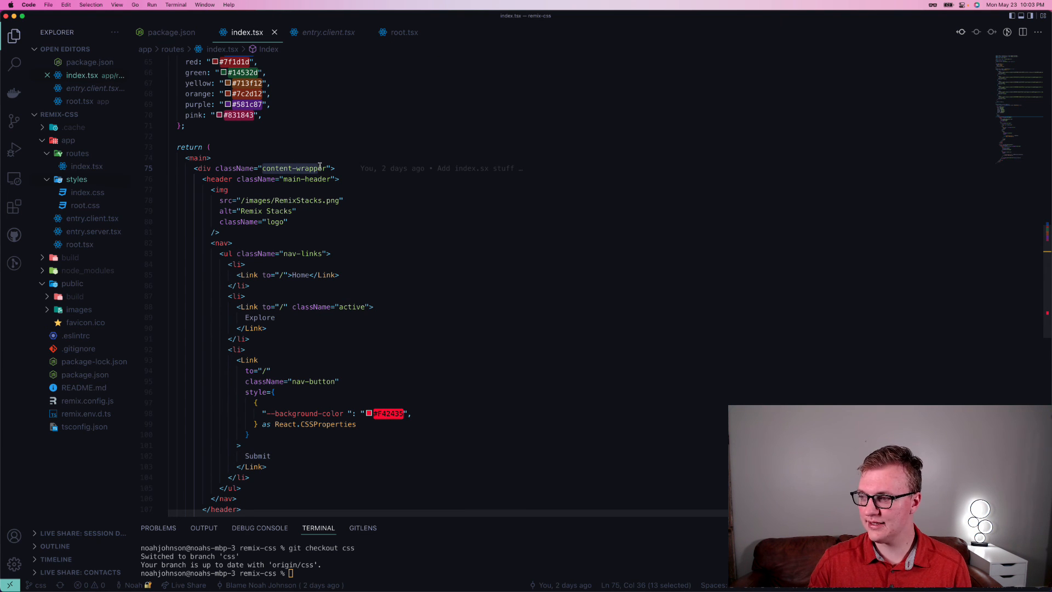
{"action": "mouse_move", "coordinate": [203, 167]}
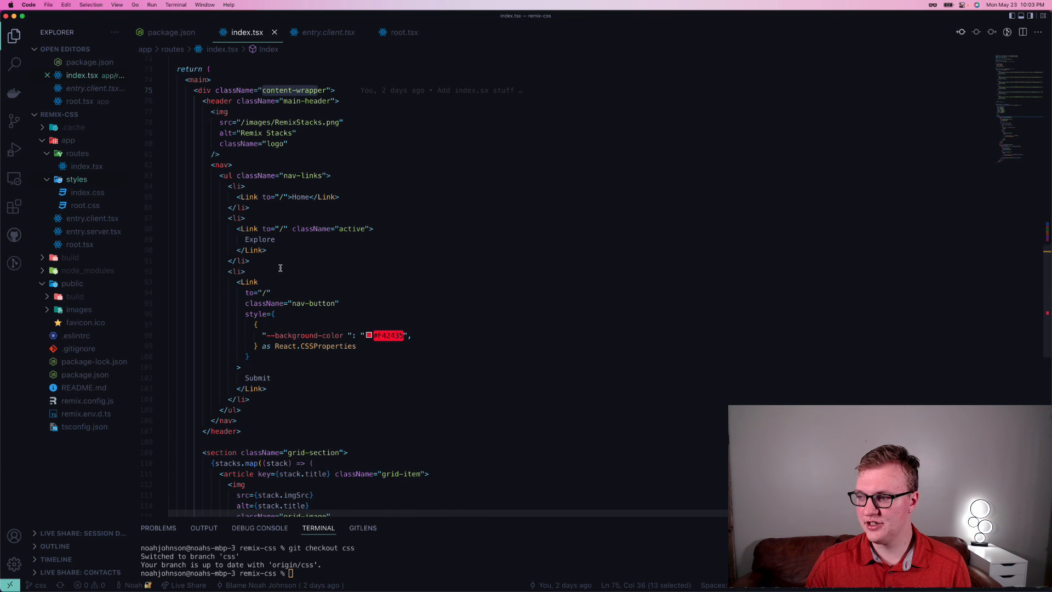
{"action": "scroll", "scroll_direction": "down", "scroll_amount": 3}
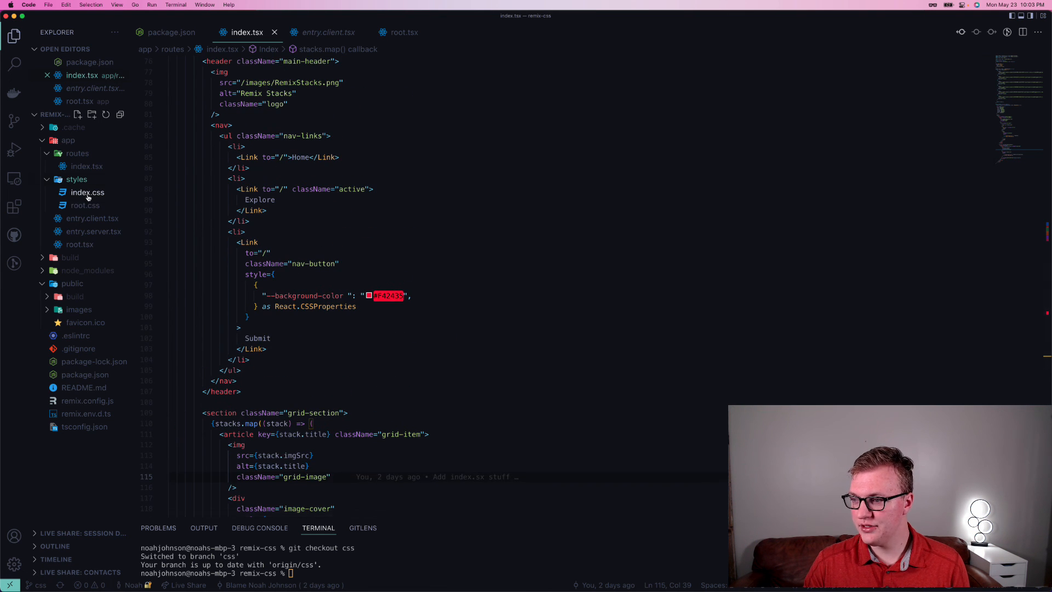
View the plain index.css and root.css stylesheets, then root.tsx's links function.
{"action": "left_click", "coordinate": [87, 192]}
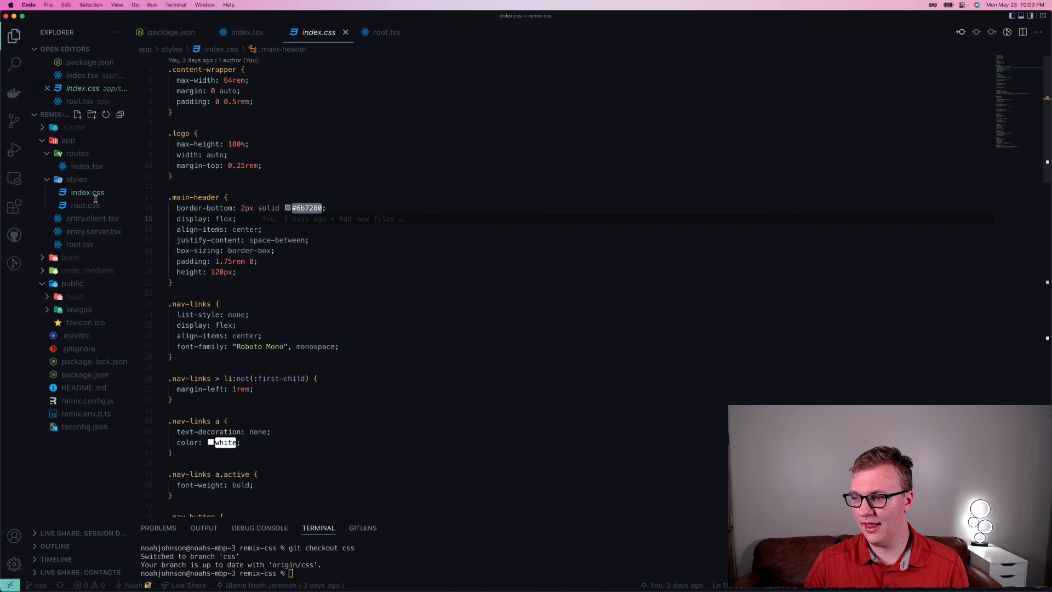
{"action": "mouse_move", "coordinate": [86, 192]}
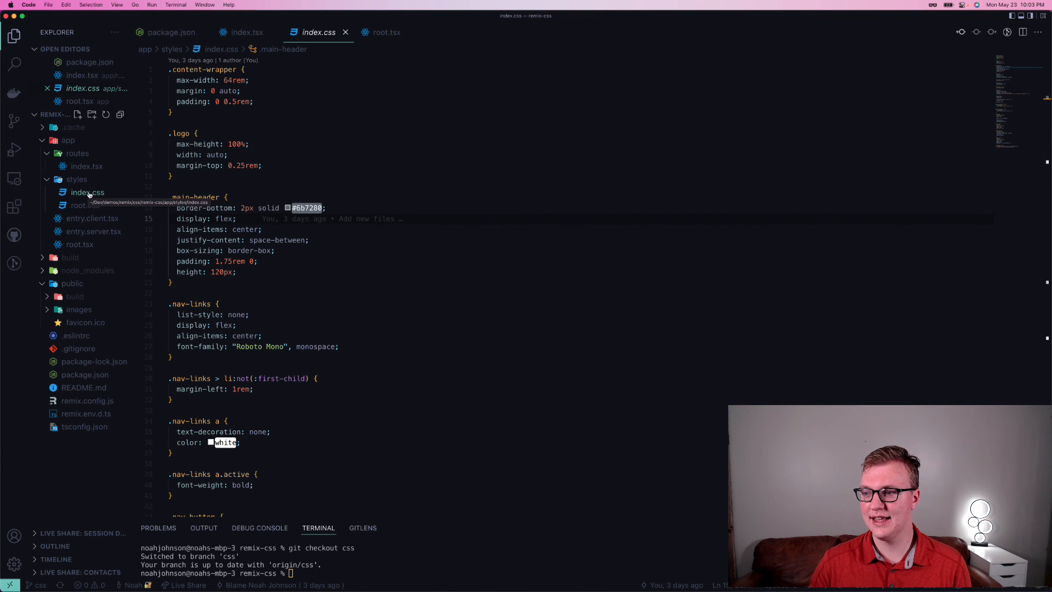
{"action": "mouse_move", "coordinate": [85, 205]}
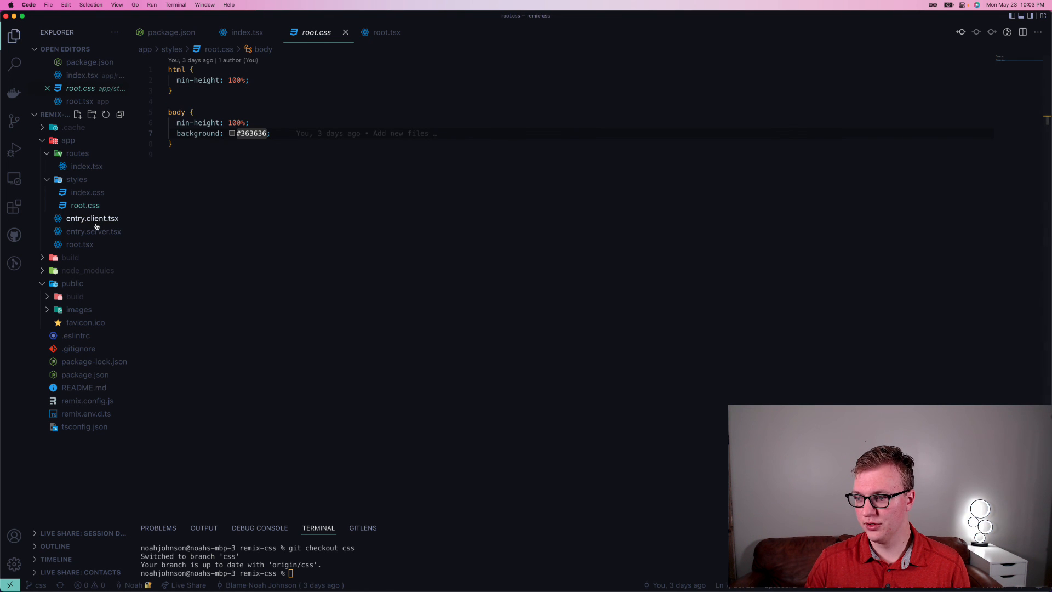
{"action": "left_click", "coordinate": [386, 32]}
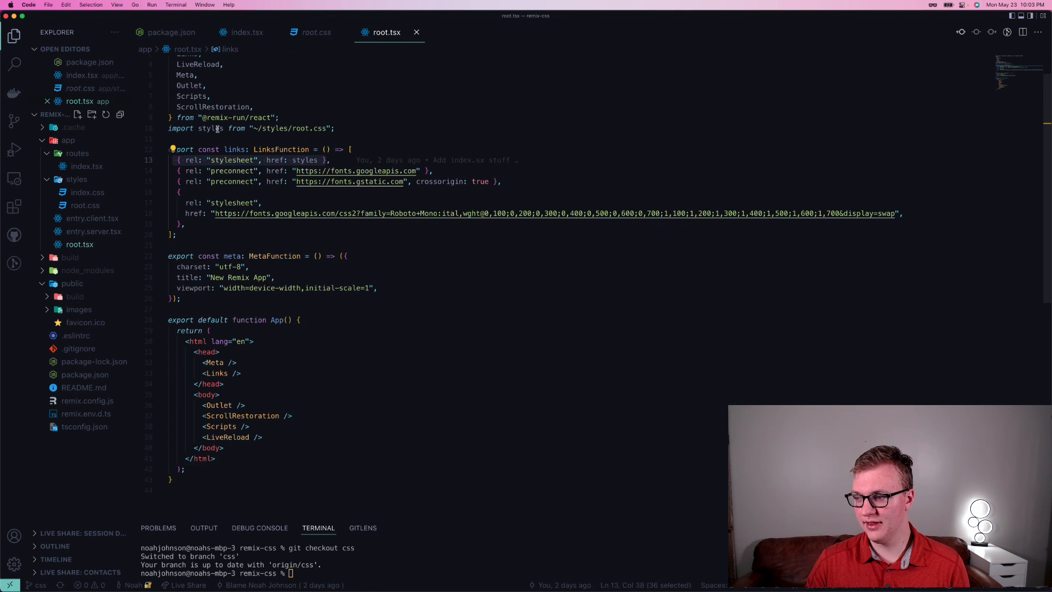
{"action": "left_click", "coordinate": [194, 159]}
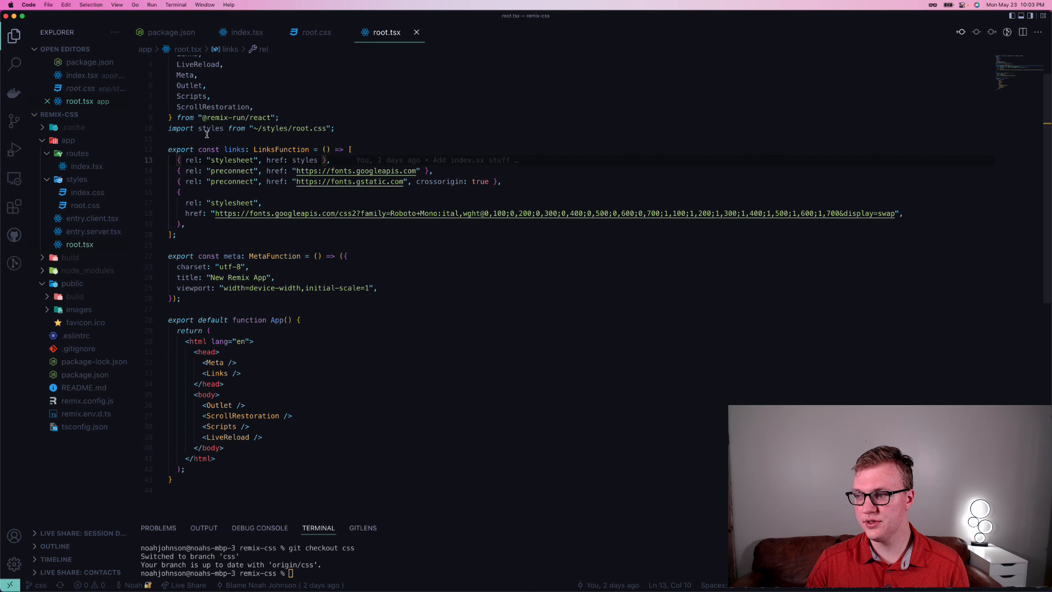